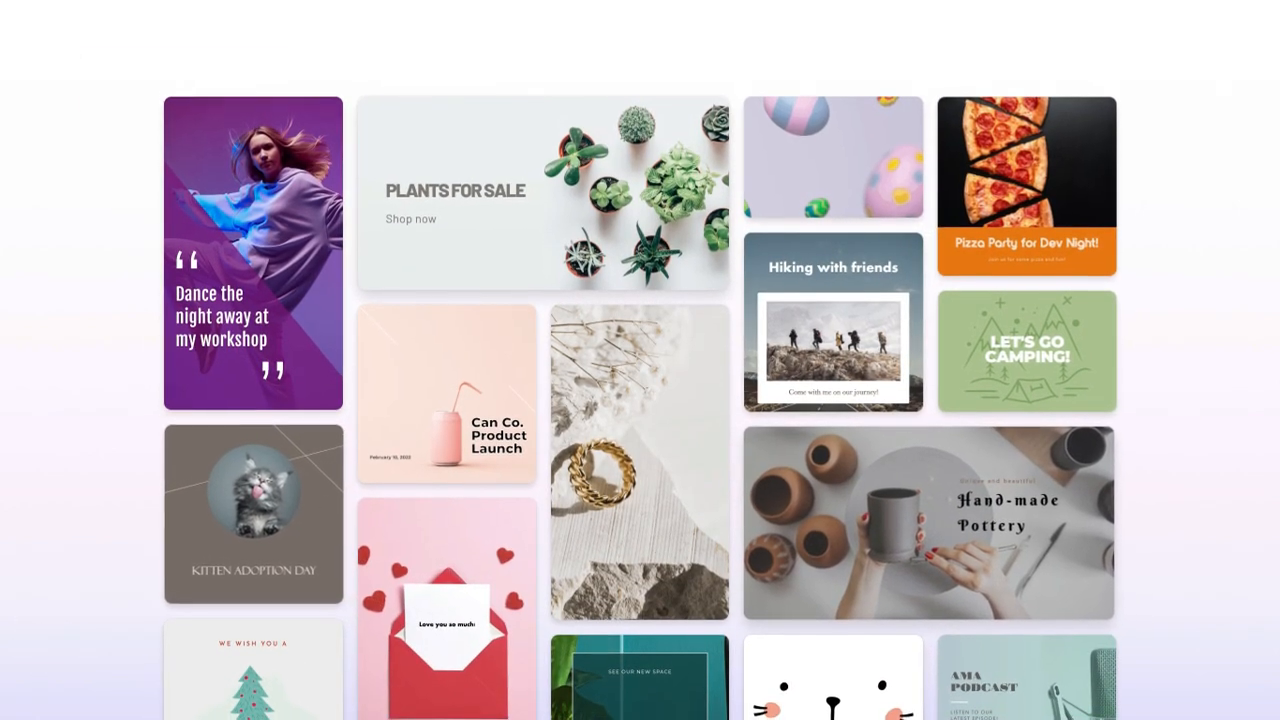
Scroll the Designer template gallery down to the 'Describe the design you'd like to create' entry
scroll(down, 3)
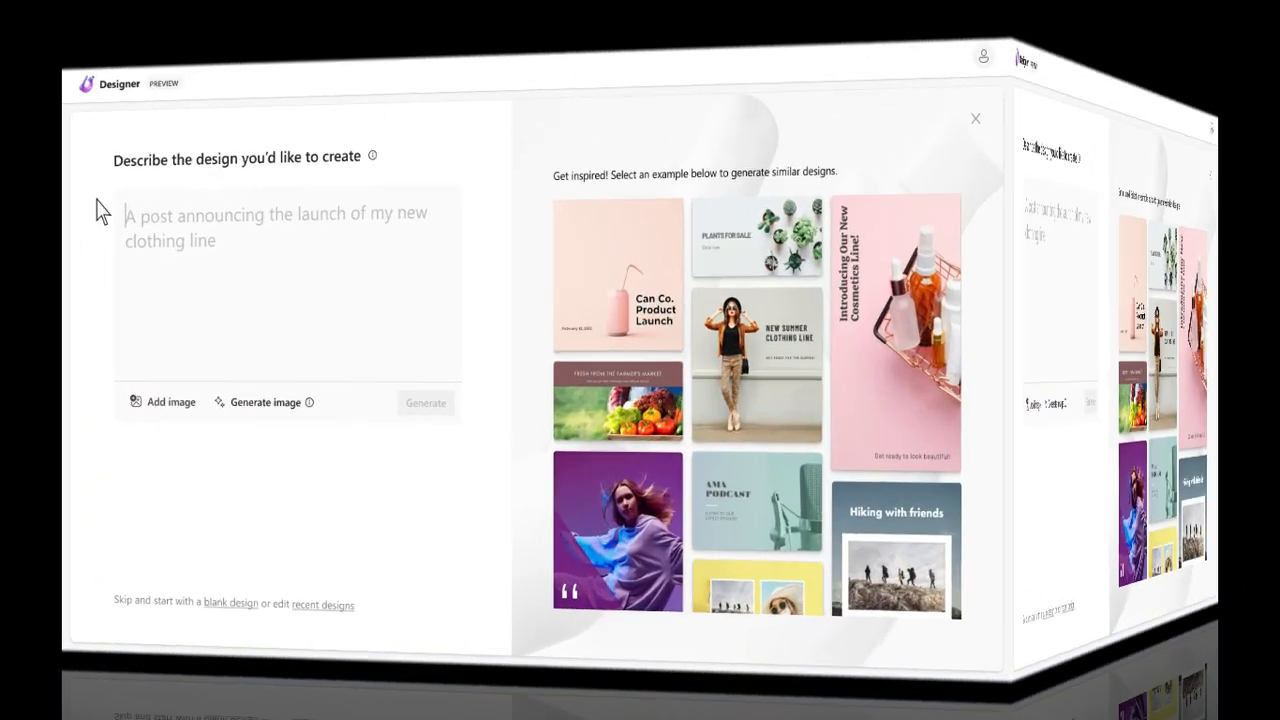
Generate designs from the prompt 'A post for Summer Jams concert series'
text(A post for Summer Jams concert series)
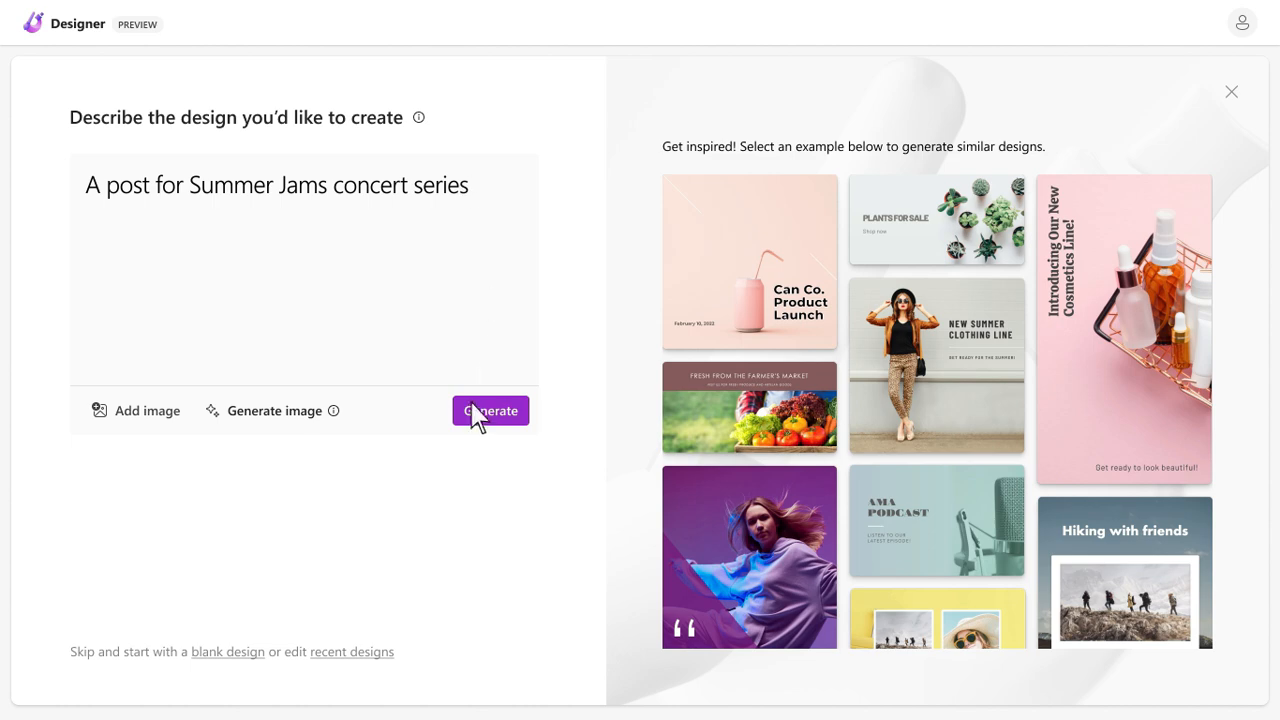
click(490, 410)
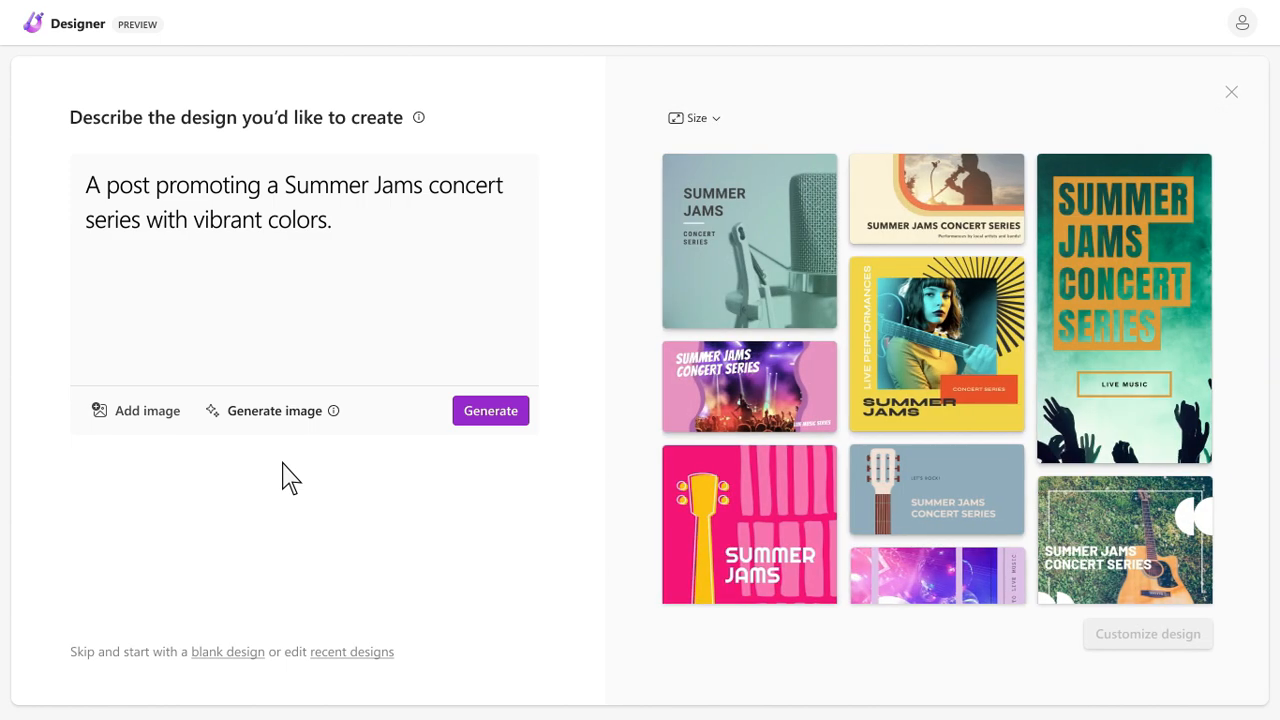
mouse_move(148, 442)
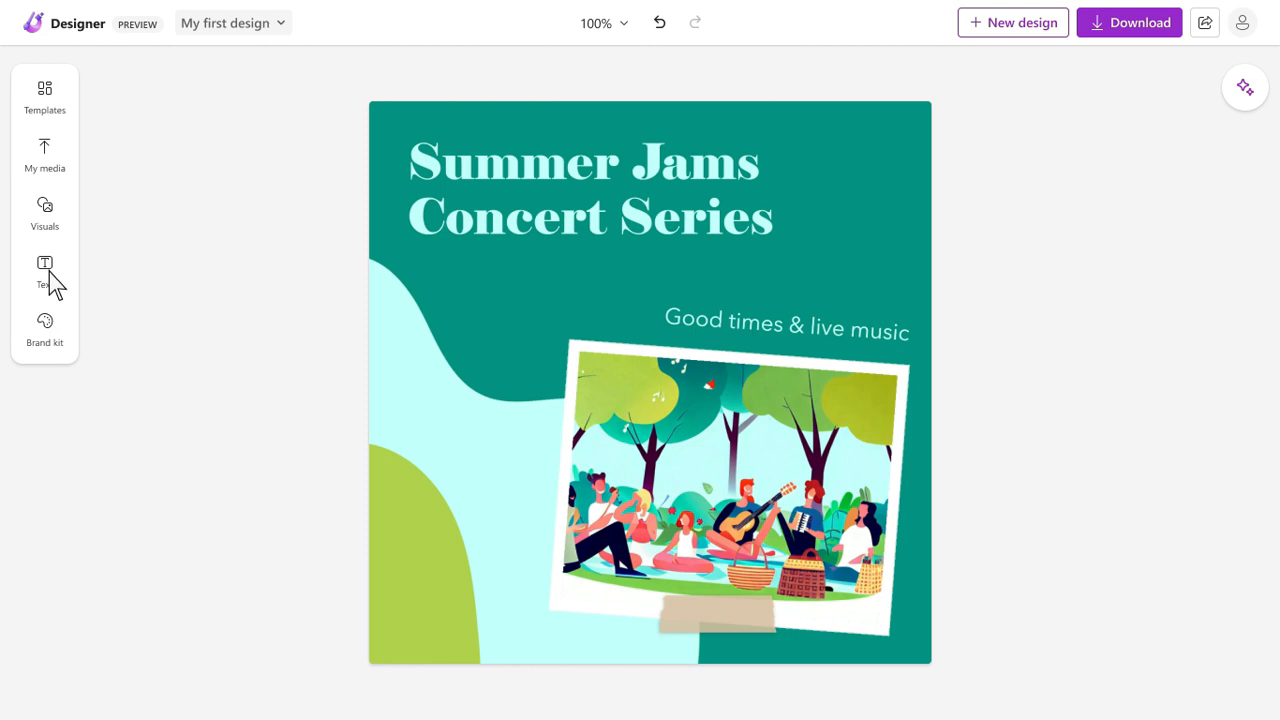
Add text starting 'summ' to the post and pick an Ideas layout for it
click(44, 270)
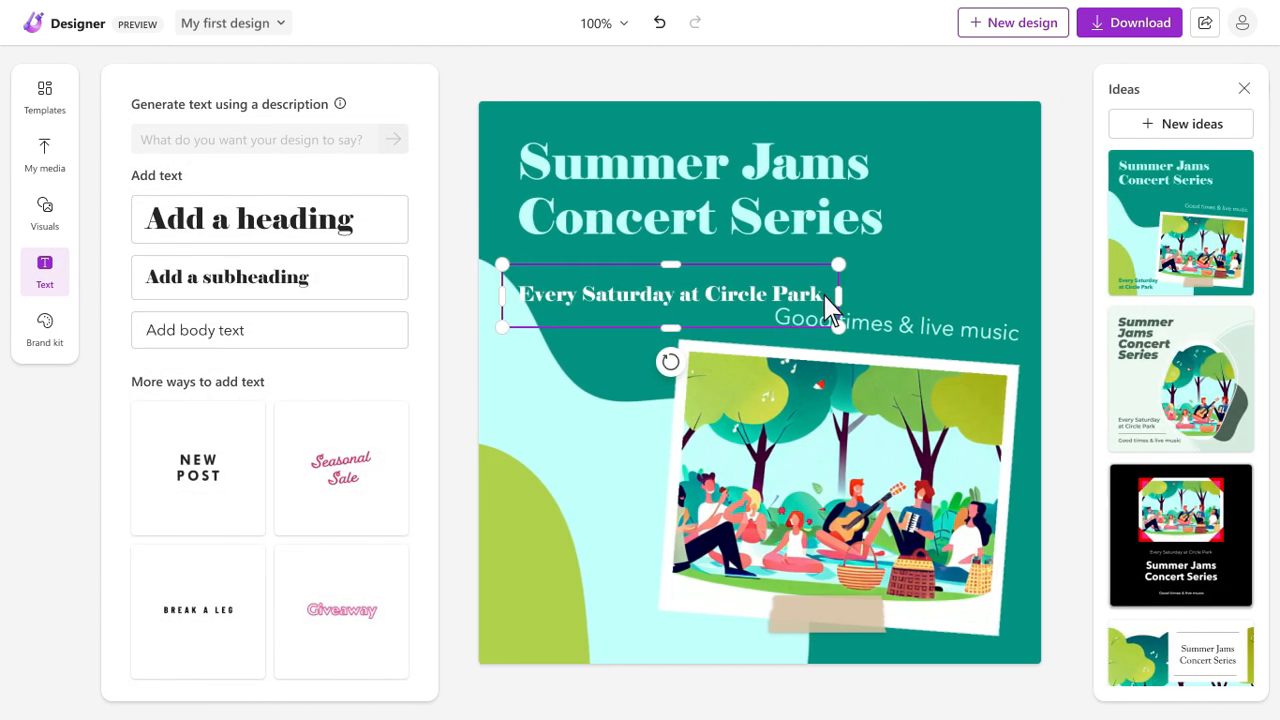
text(summ)
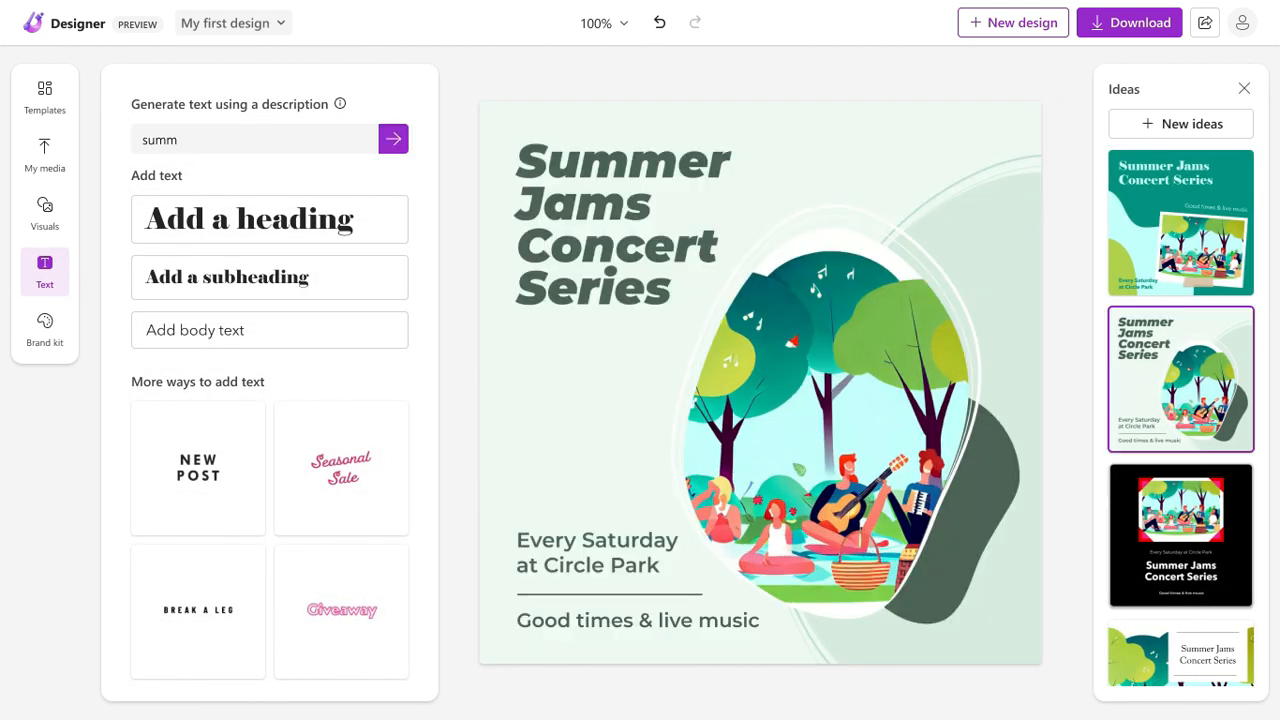
click(392, 140)
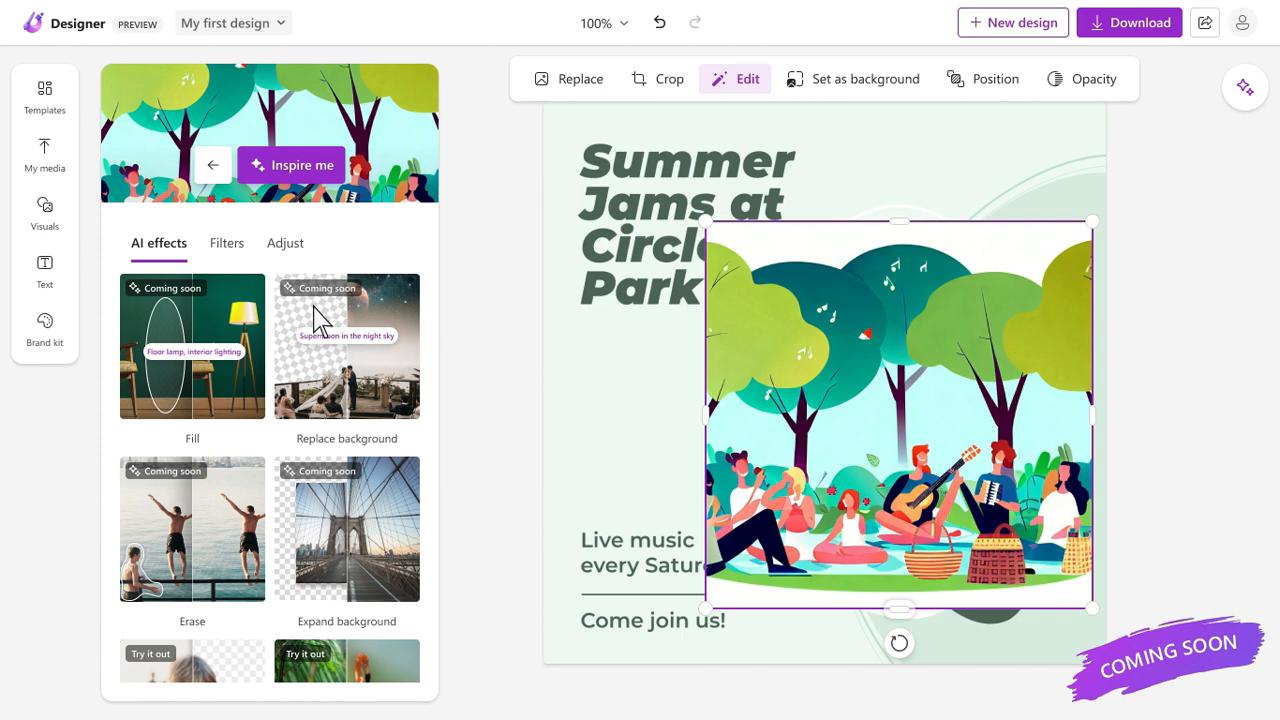
Replace the picnic illustration's background with a generated fireworks night sky and apply the first layout variation
click(404, 298)
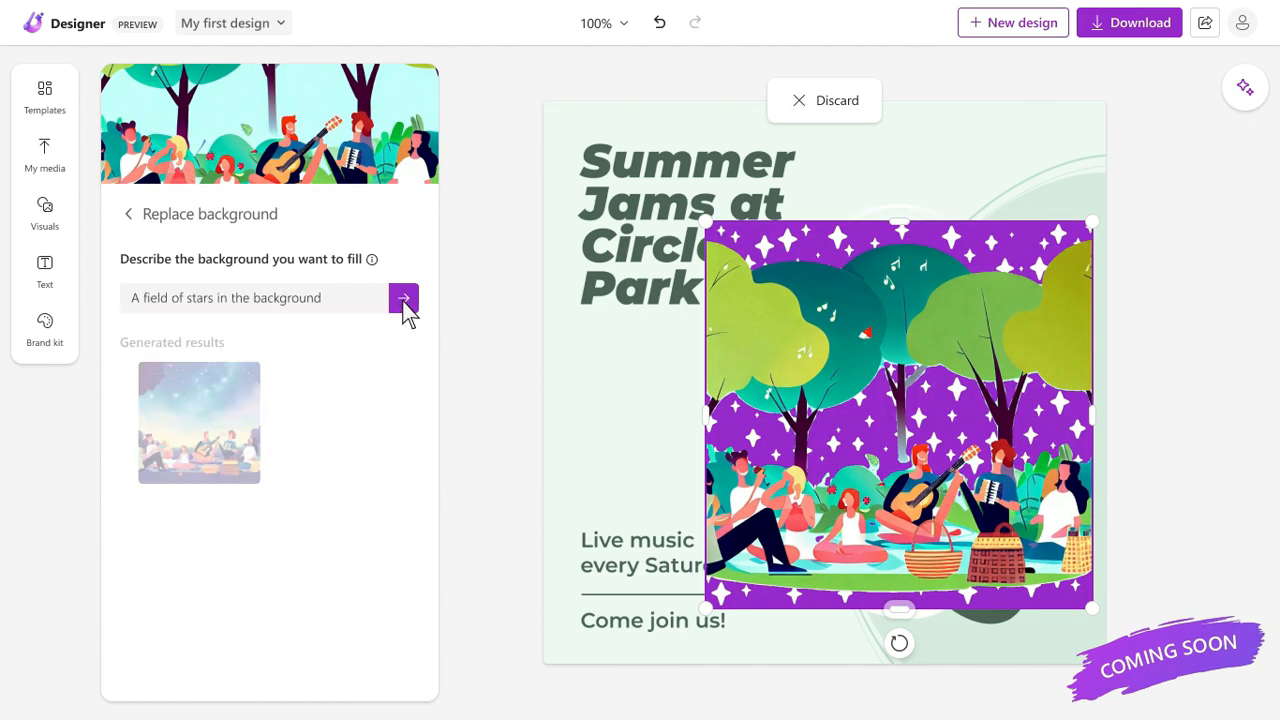
click(404, 298)
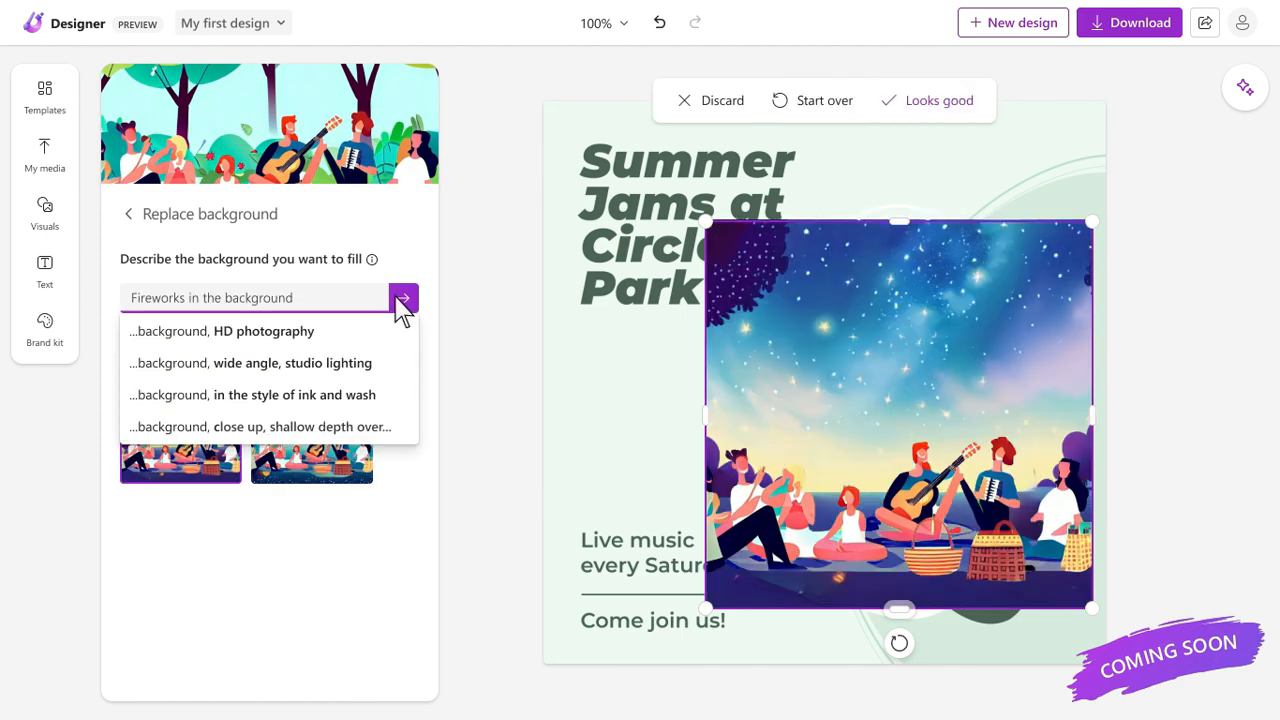
click(936, 100)
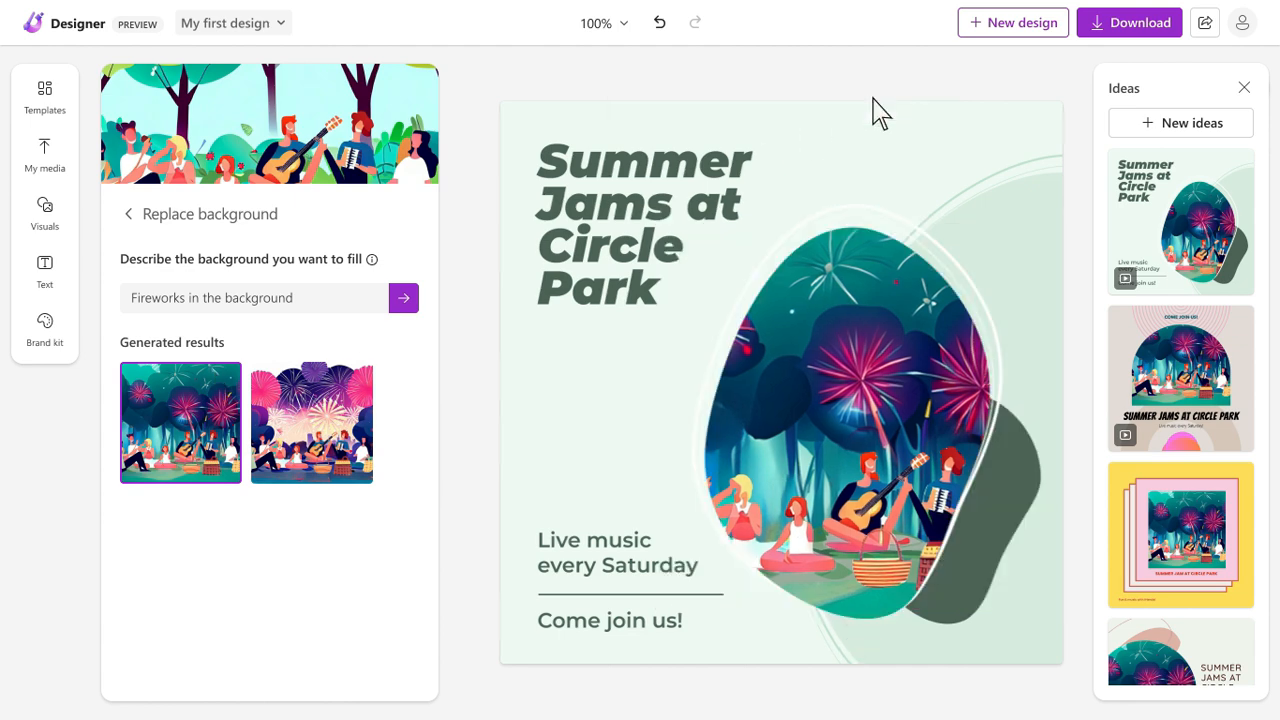
click(1180, 220)
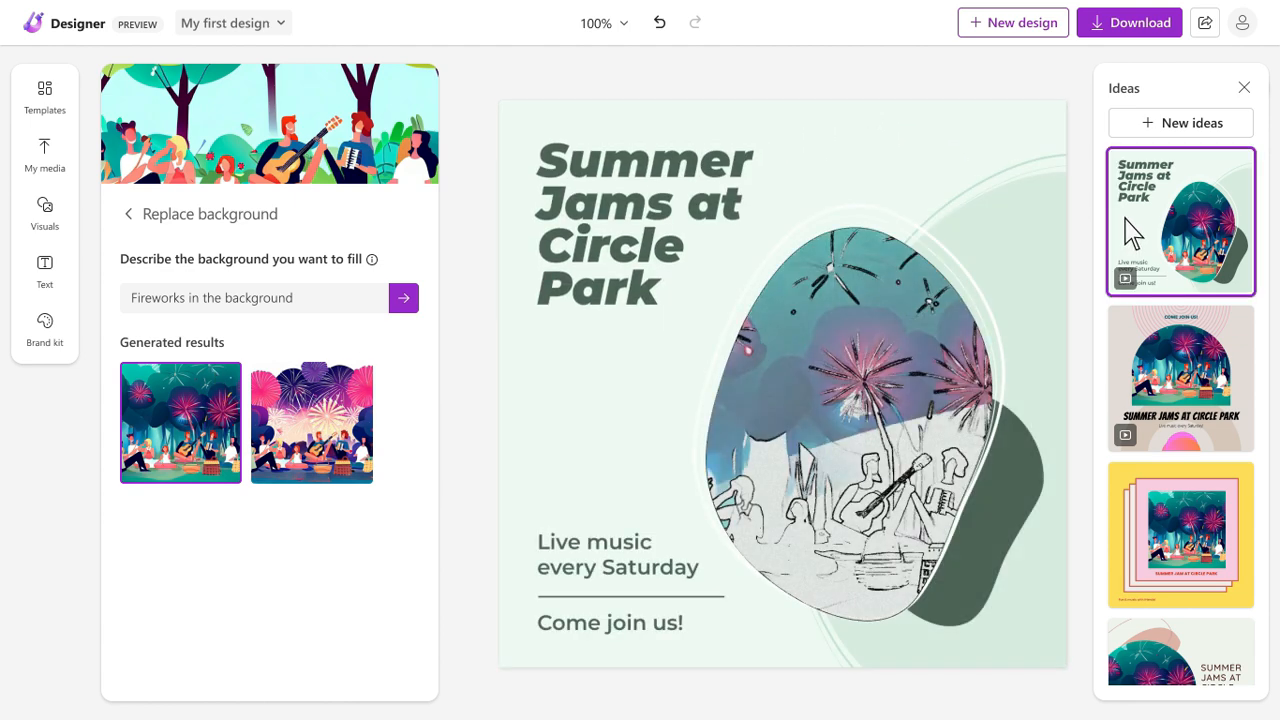
click(1138, 22)
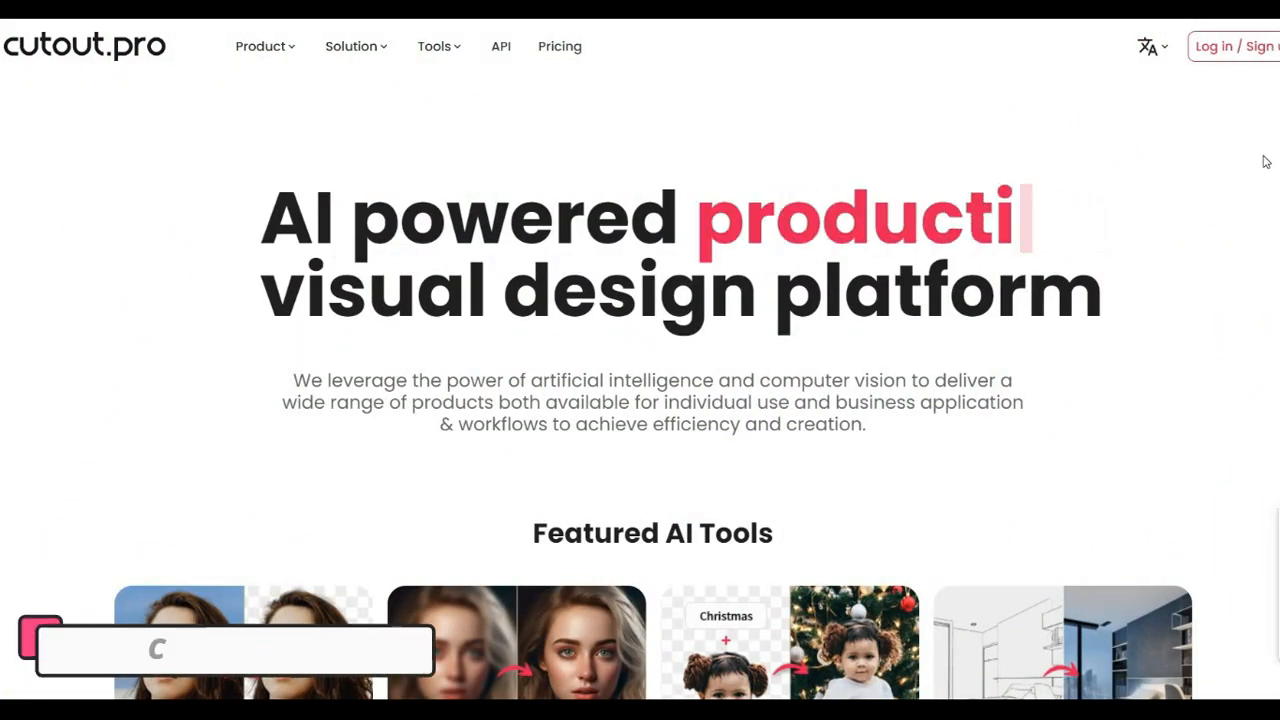
Scroll the cutout.pro home page down to the AI Removal & Cutout Tools section
scroll(down, 3)
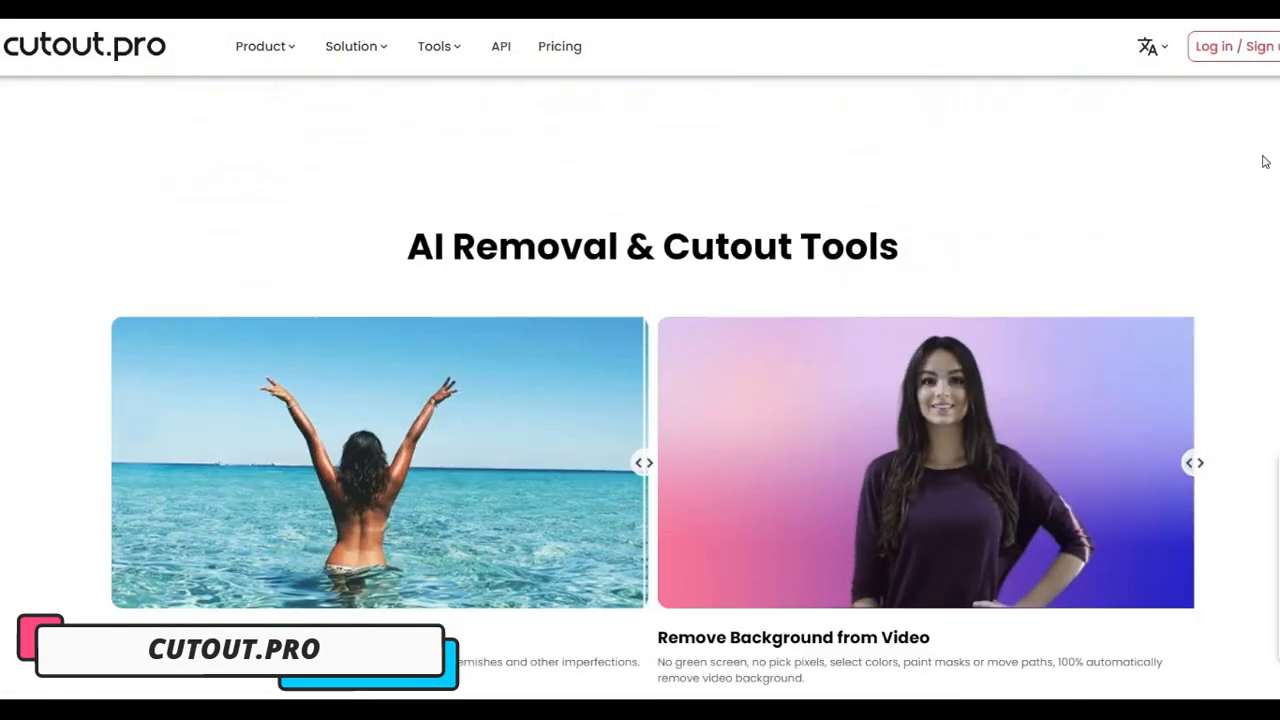
scroll(down, 3)
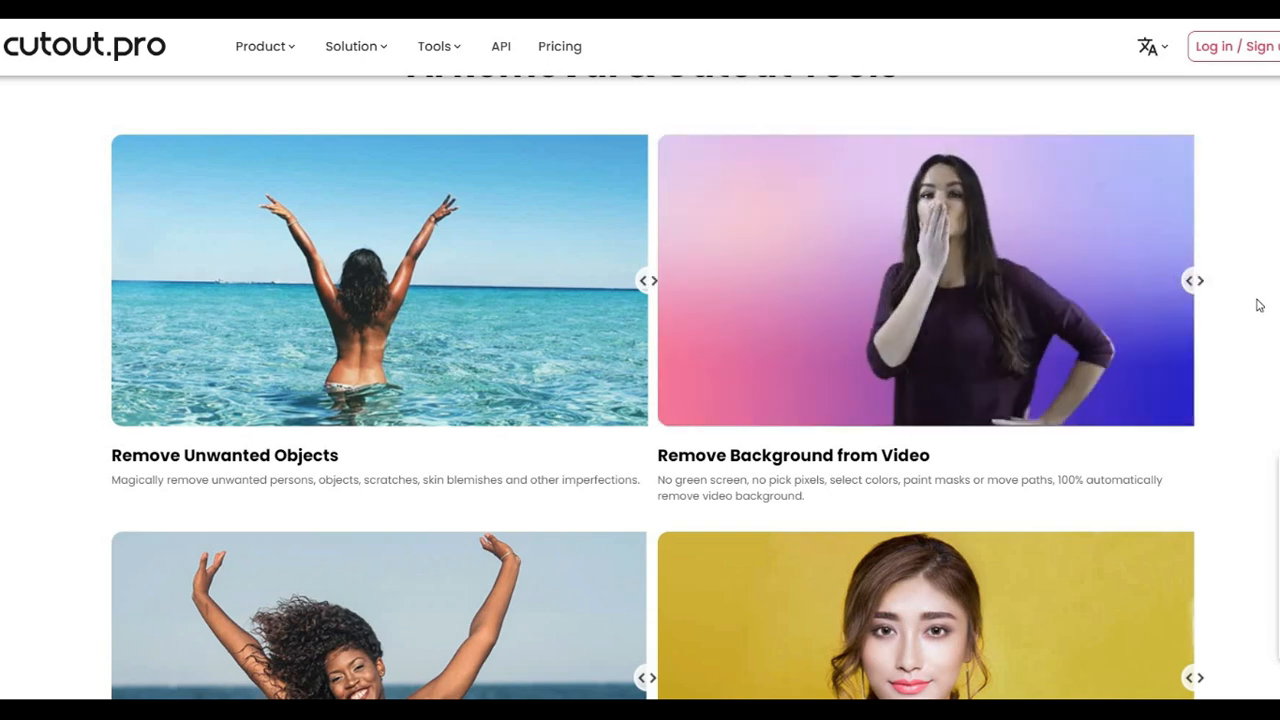
scroll(down, 3)
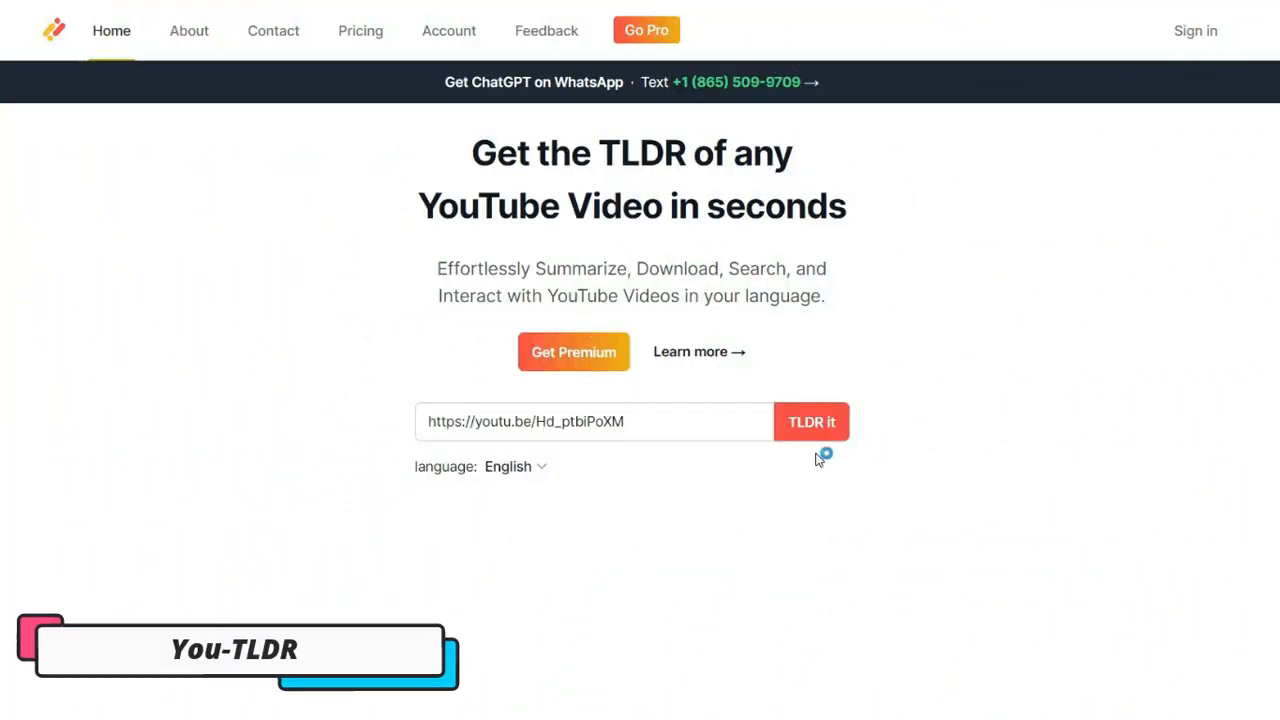
Select the YouTube link and run 'TLDR it' on the Steve Jobs Stanford commencement video
drag(470, 152, 850, 216)
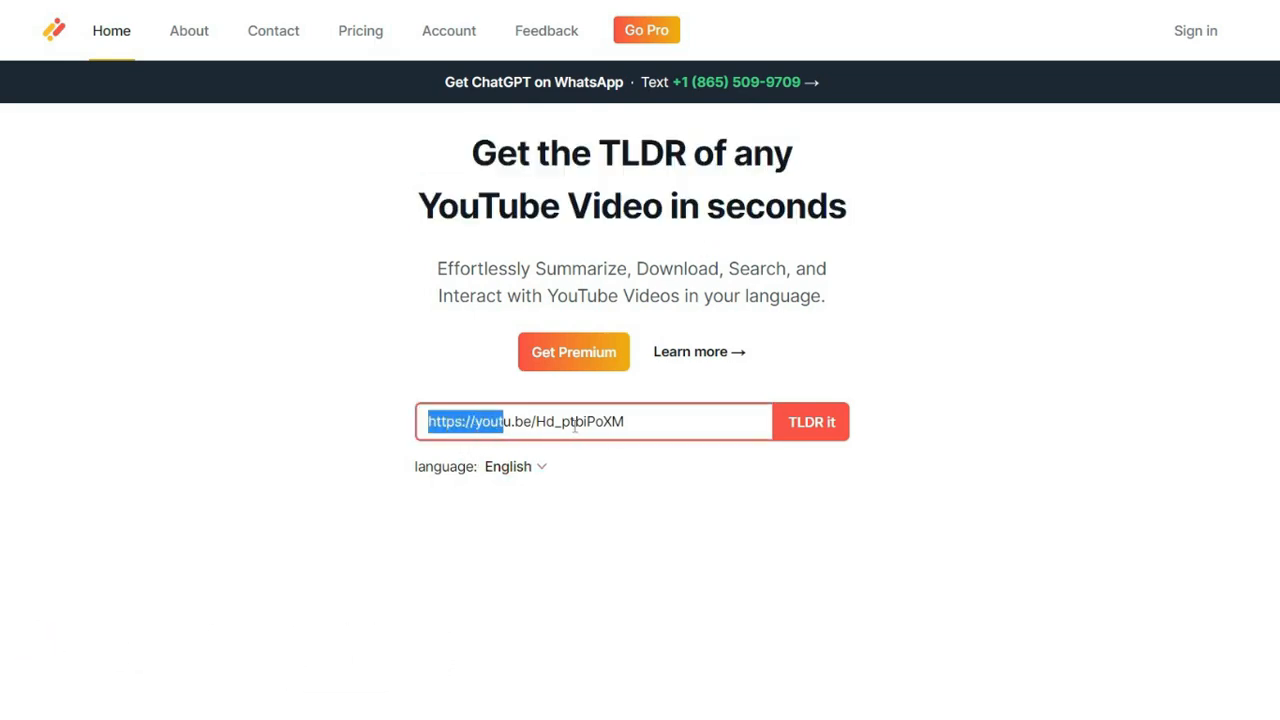
click(812, 420)
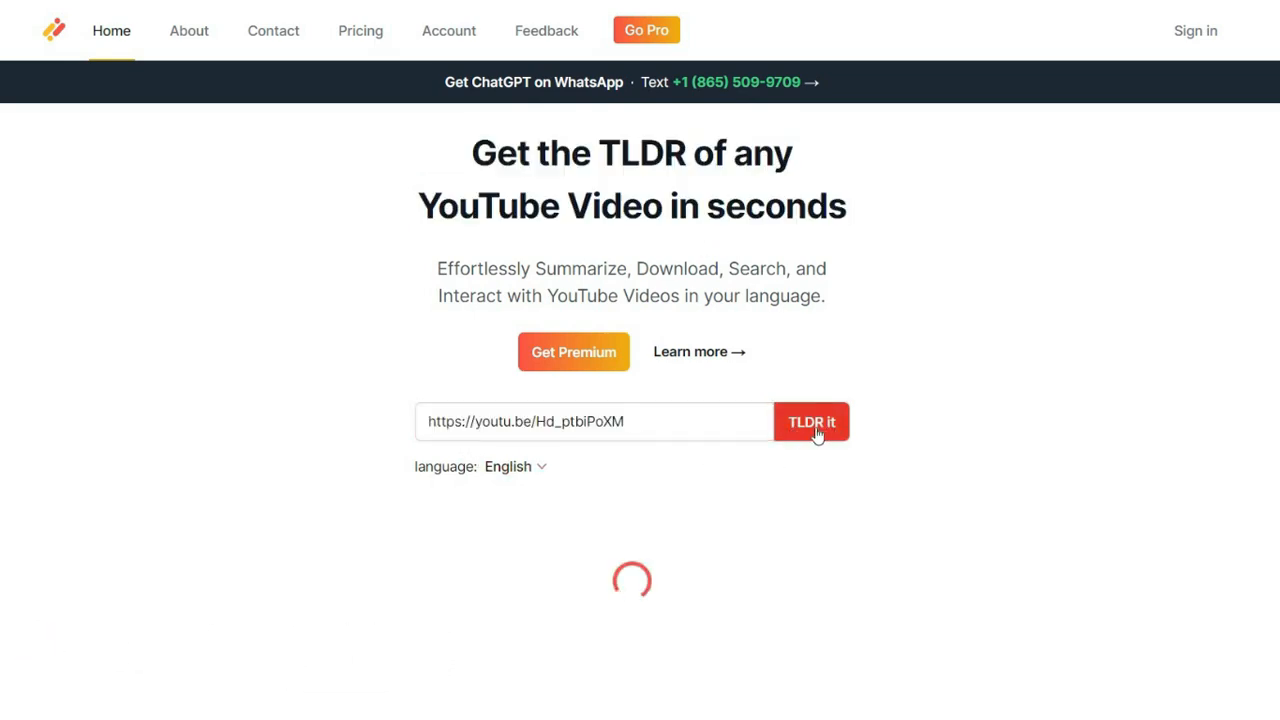
click(812, 420)
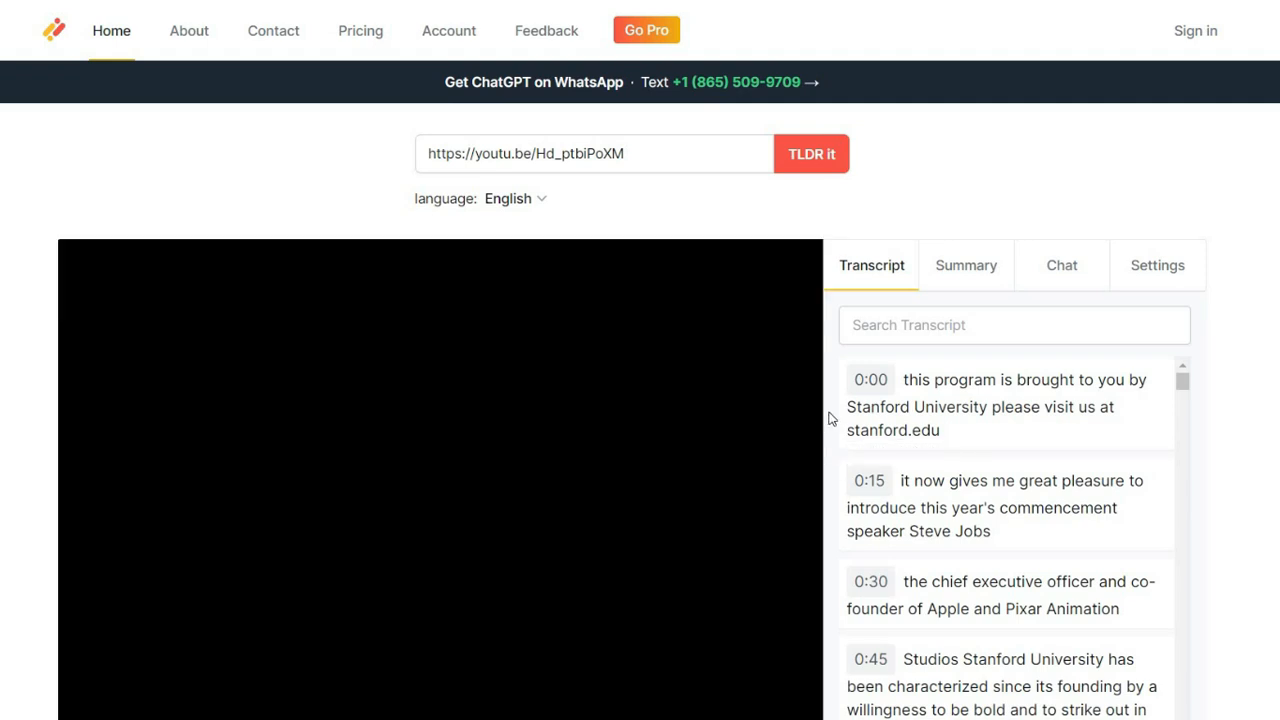
Scroll the timestamped transcript down to around the five-minute mark
scroll(down, 3)
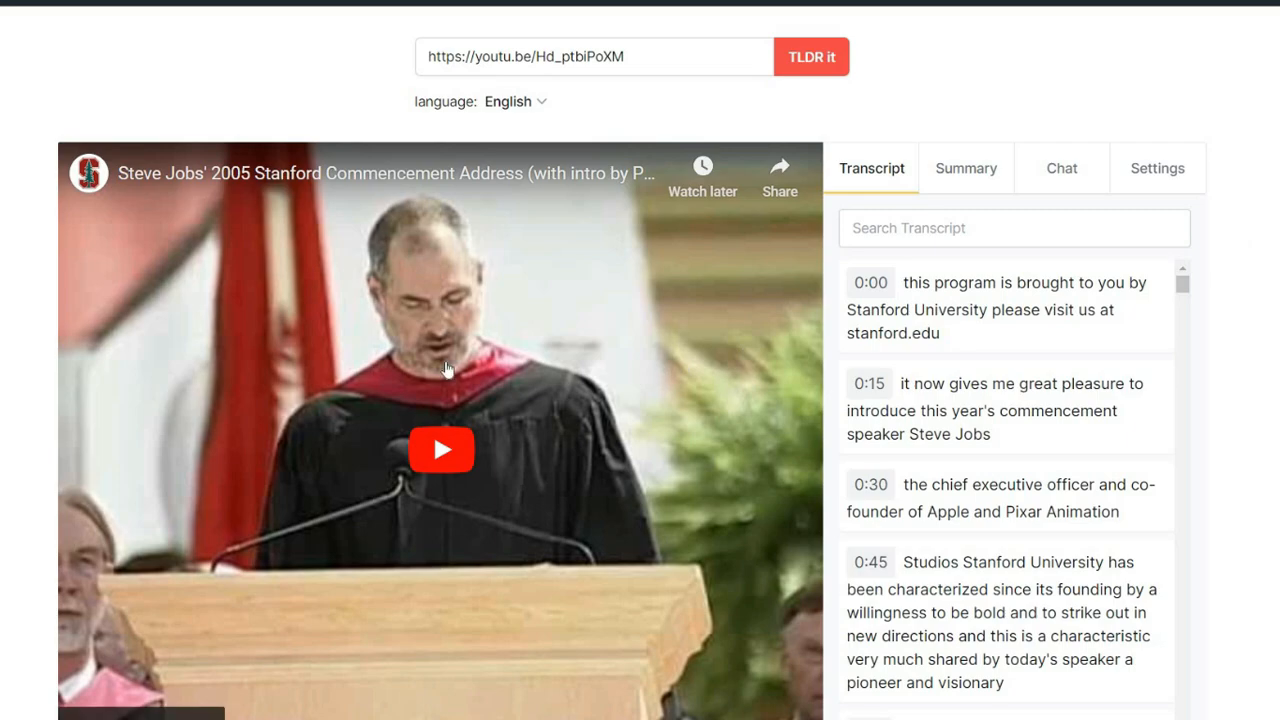
scroll(down, 3)
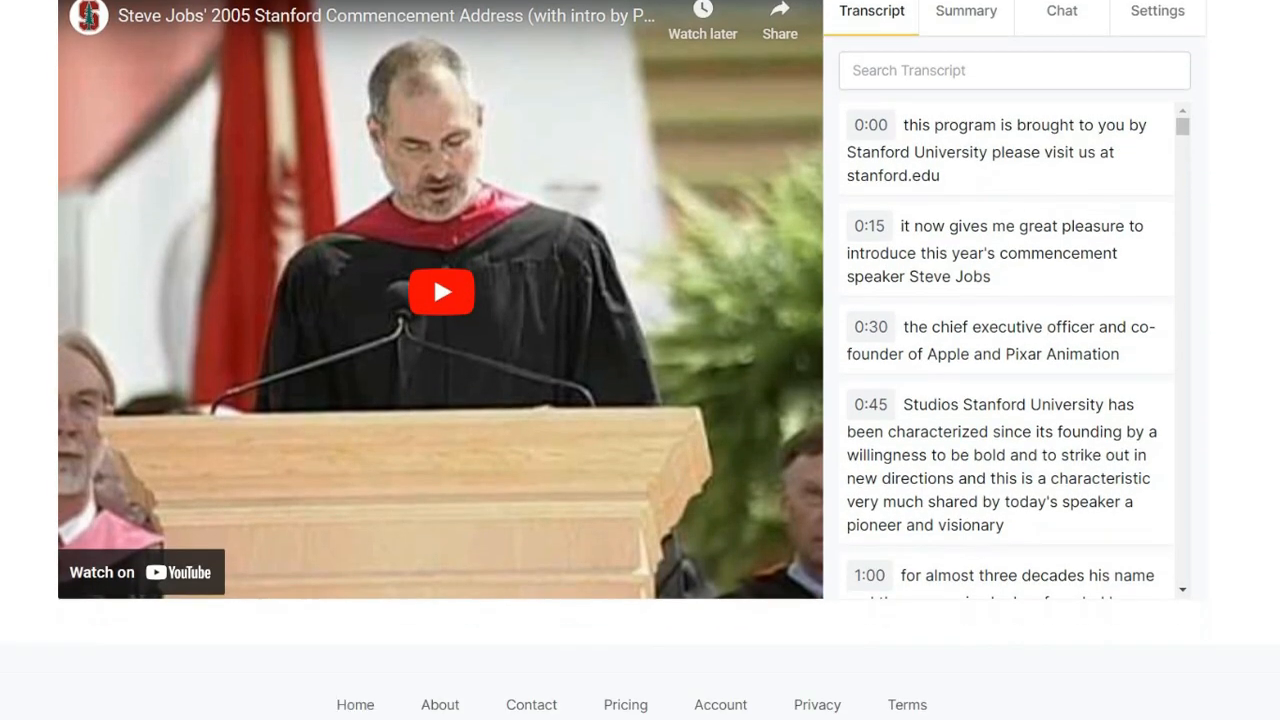
scroll(down, 3)
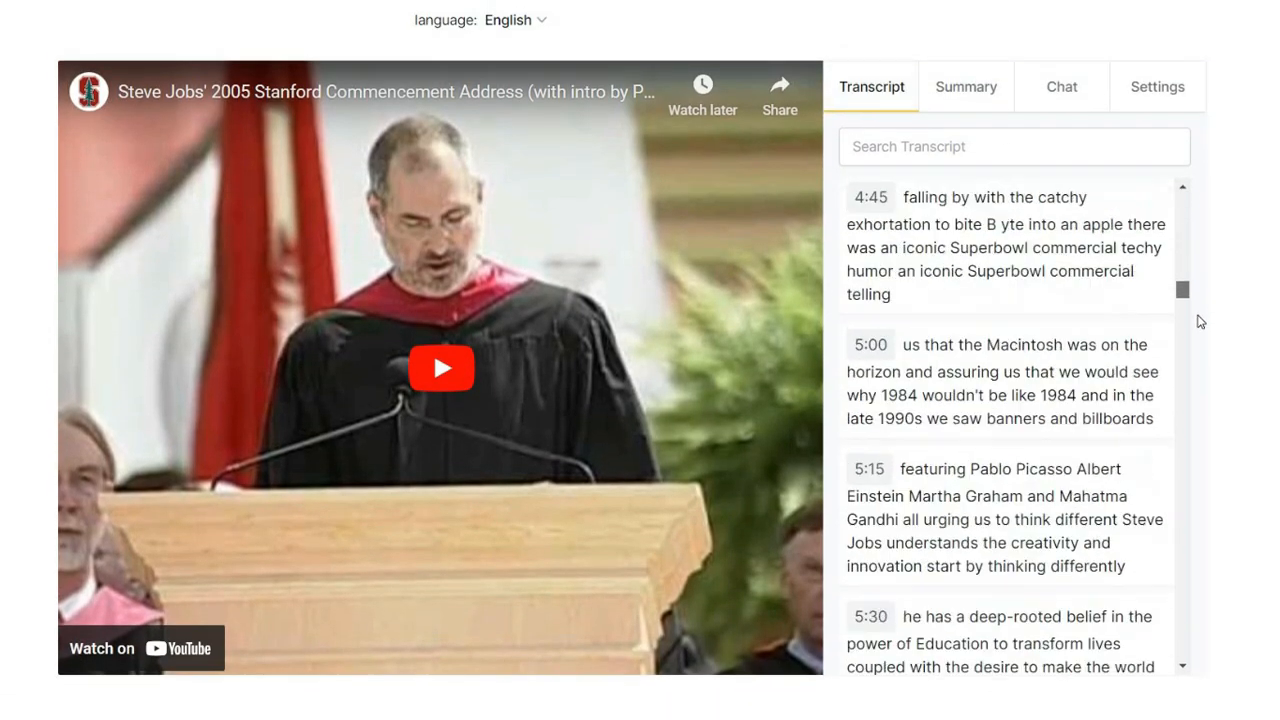
Read the Summary of the speech, then switch to the Chat Q&A and scroll through its answers
click(964, 86)
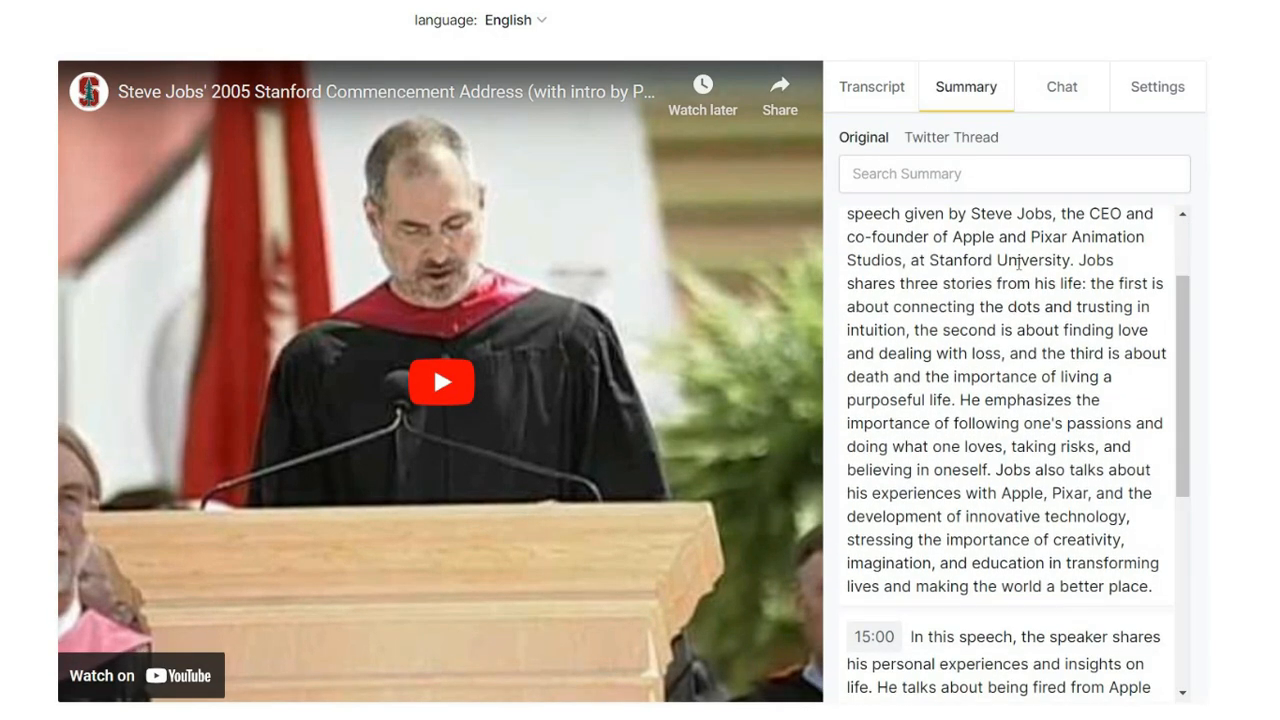
scroll(down, 3)
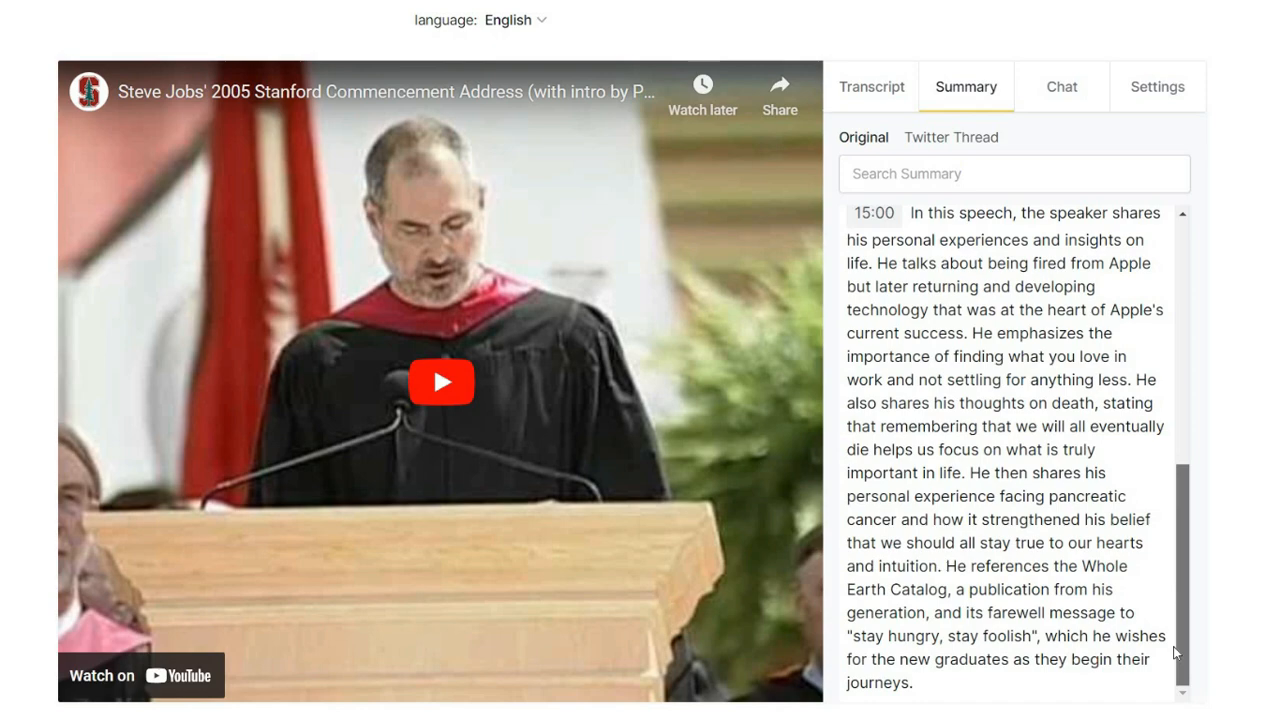
click(1060, 86)
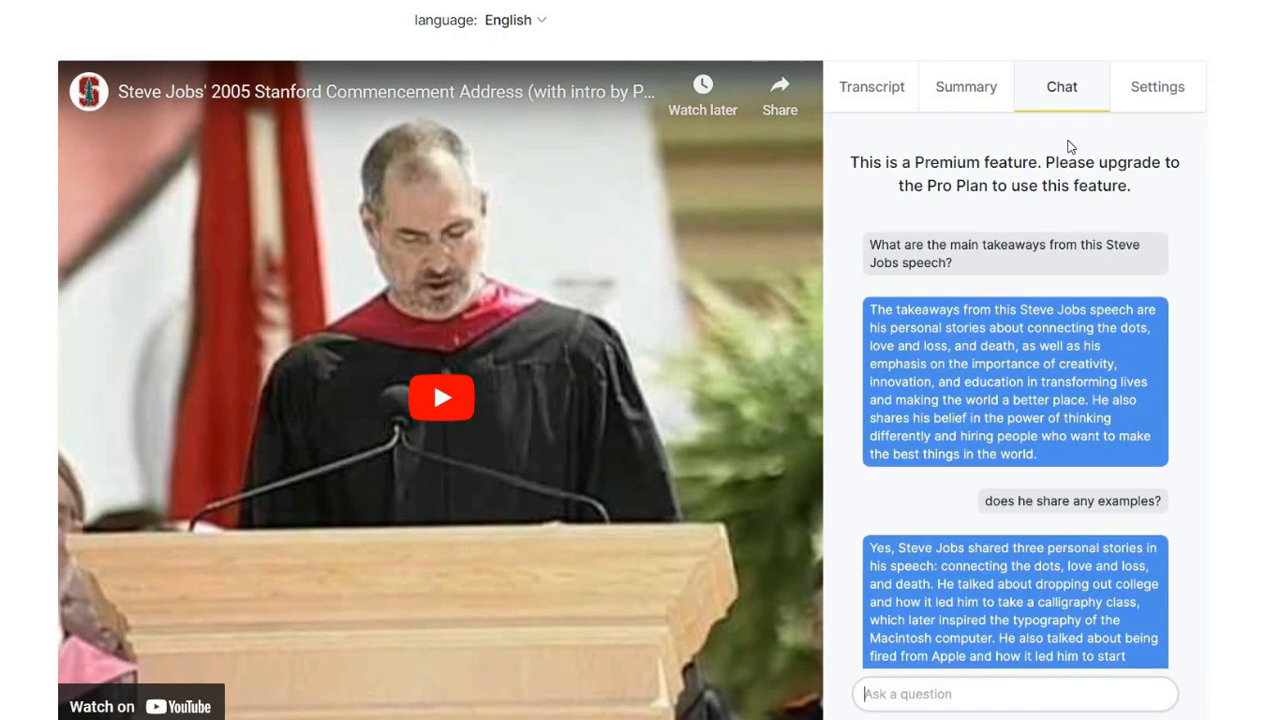
mouse_move(956, 260)
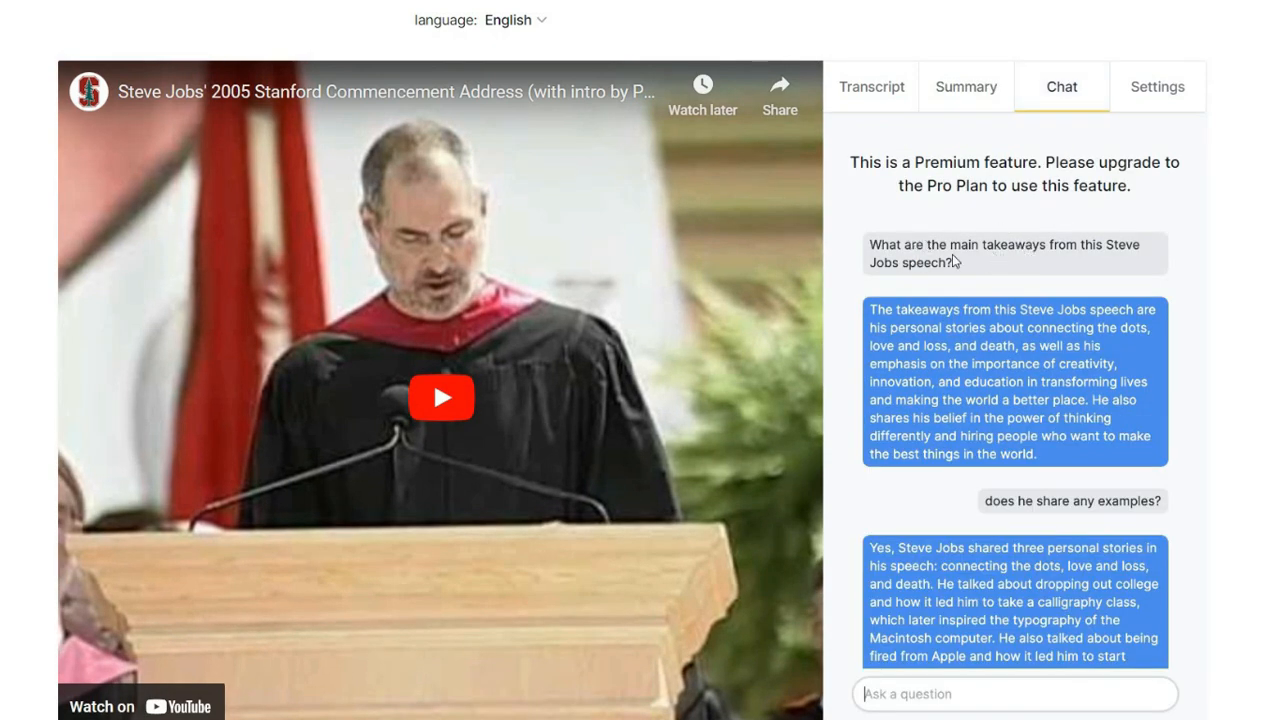
scroll(down, 3)
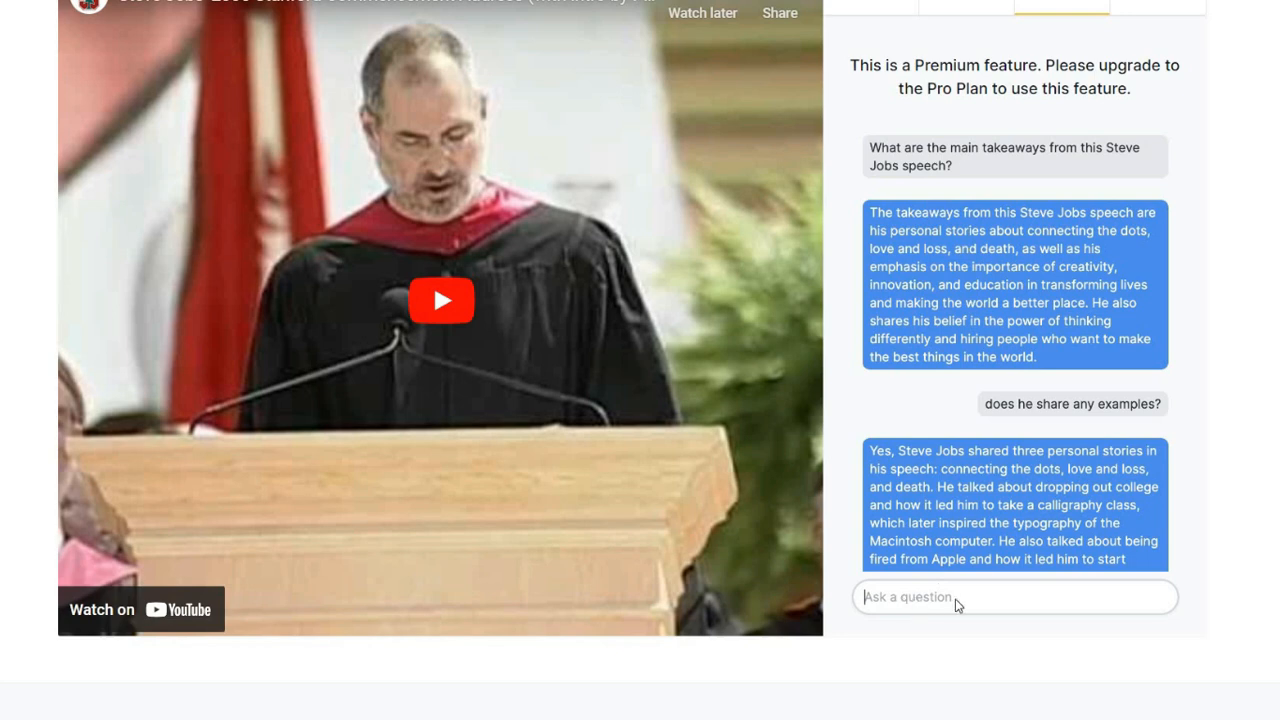
mouse_move(1192, 240)
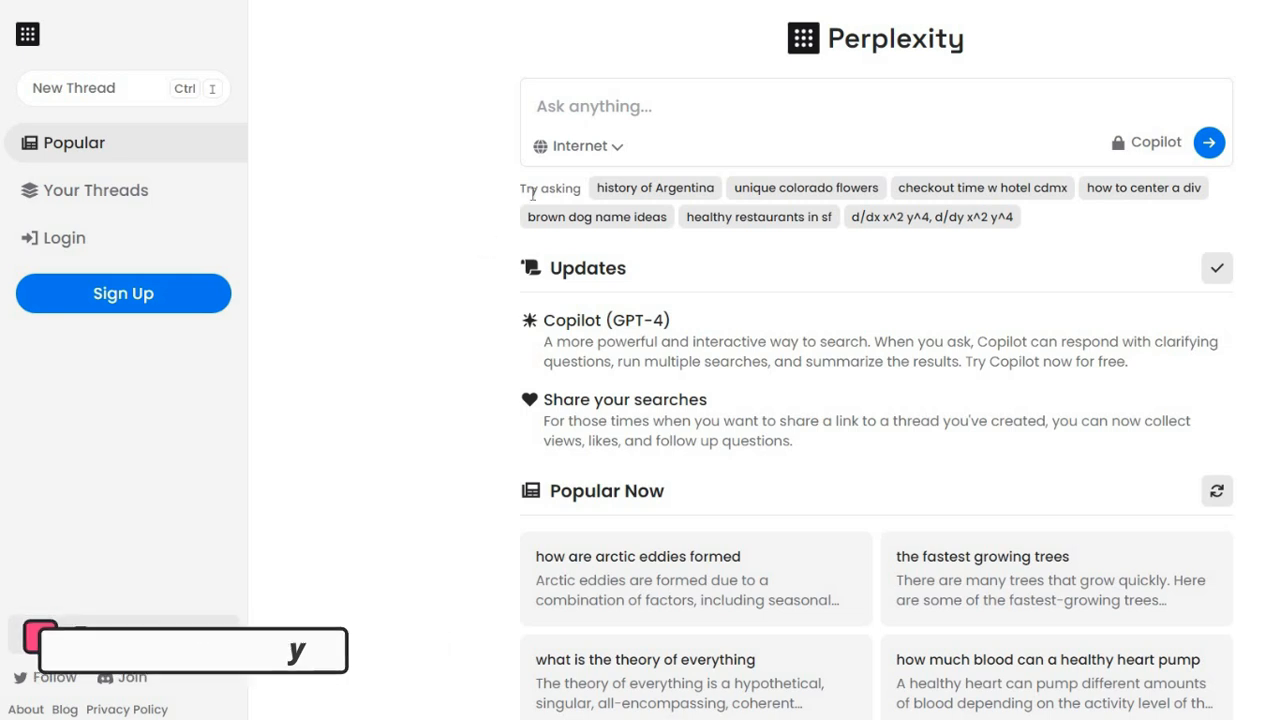
Ask Perplexity 'Who won the Best actor at the Oscars in 2023?' with the Internet source
click(576, 144)
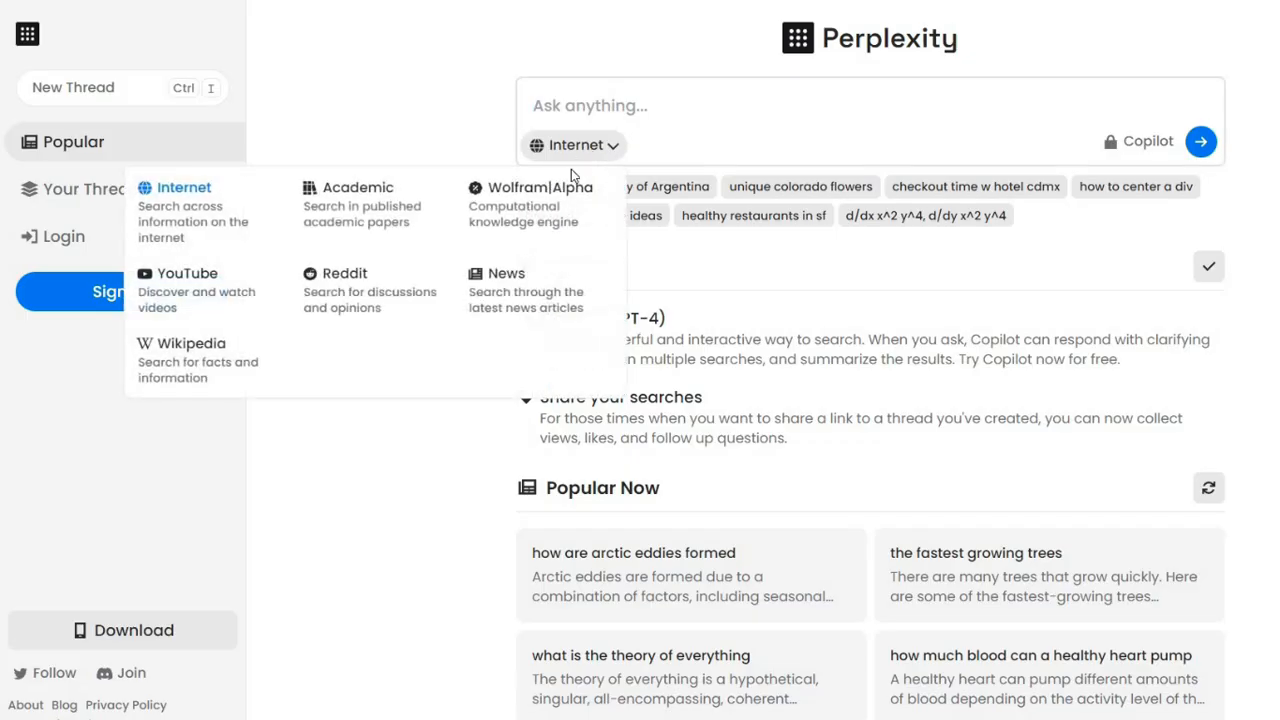
mouse_move(210, 212)
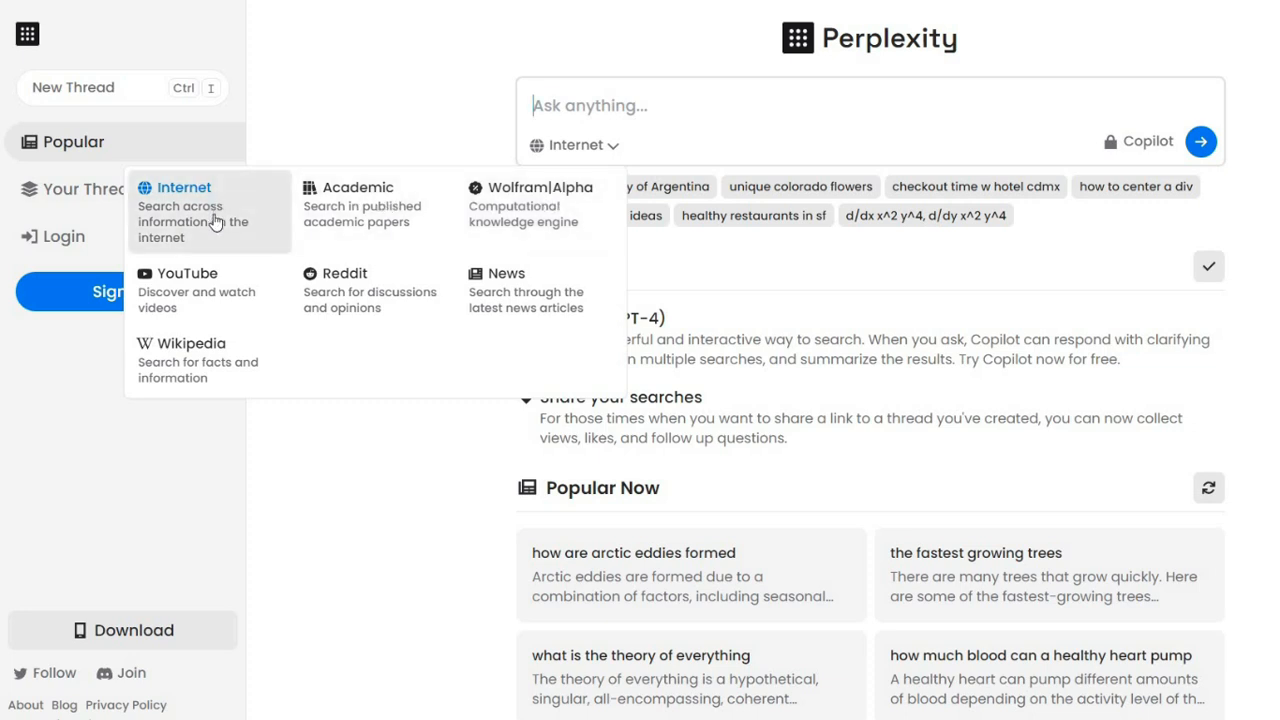
mouse_move(470, 290)
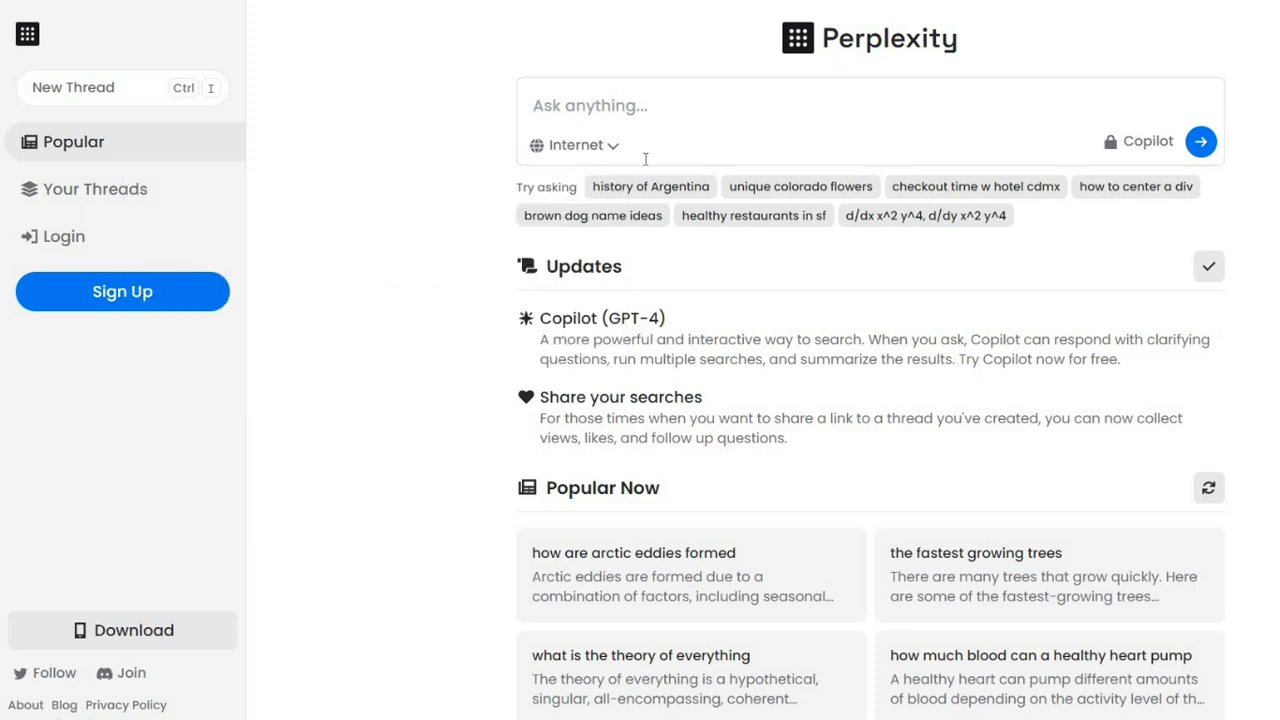
text(Who won the Best actor at the Oscars in 2023?")
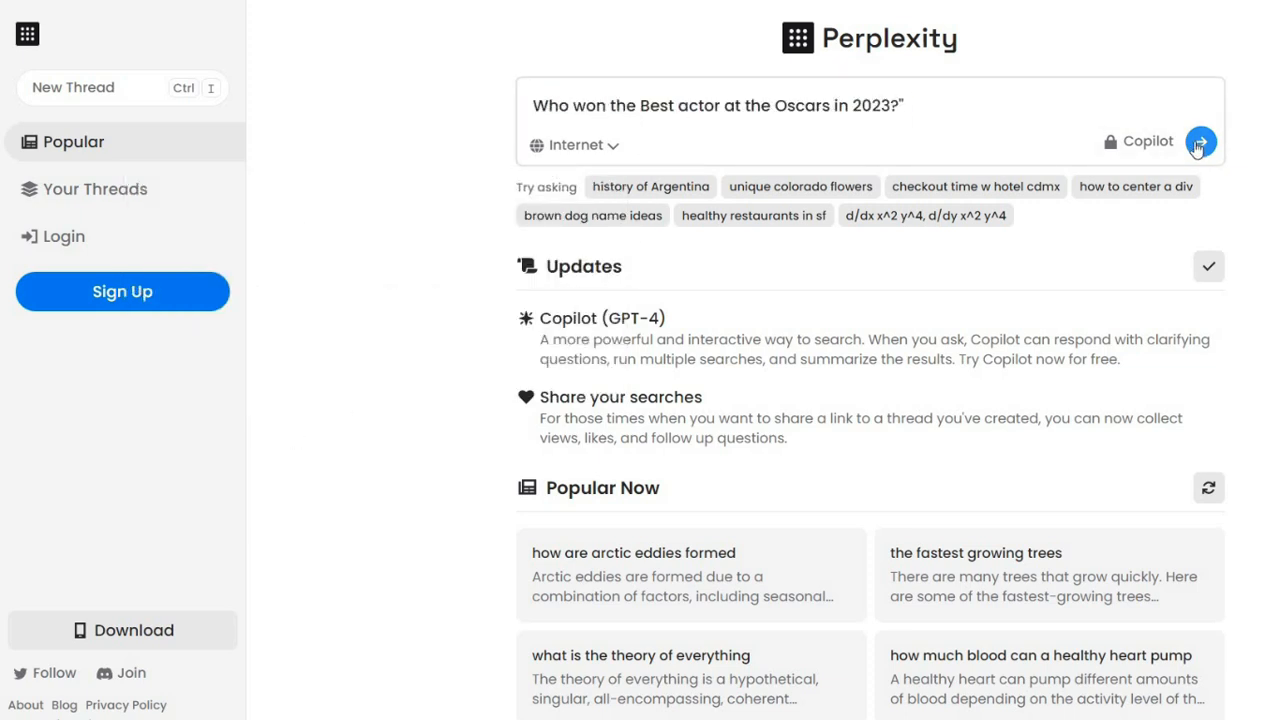
click(1200, 140)
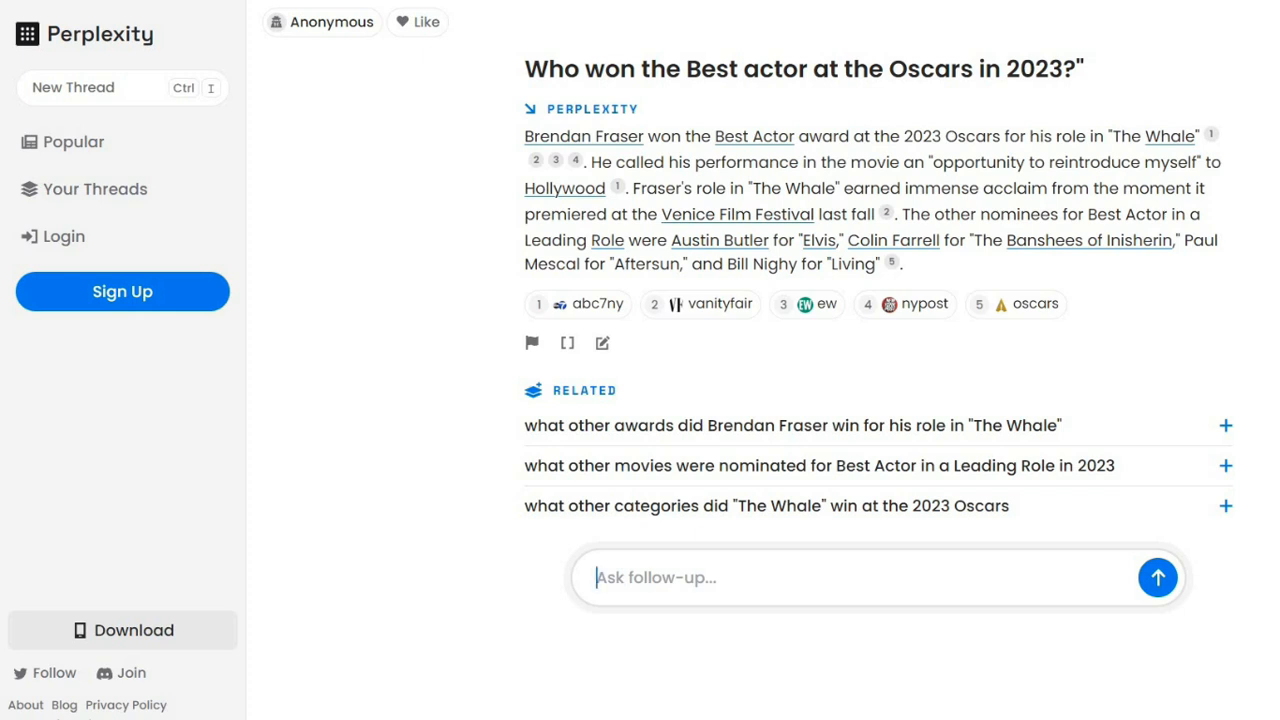
mouse_move(554, 152)
text(Brendan Fraser)
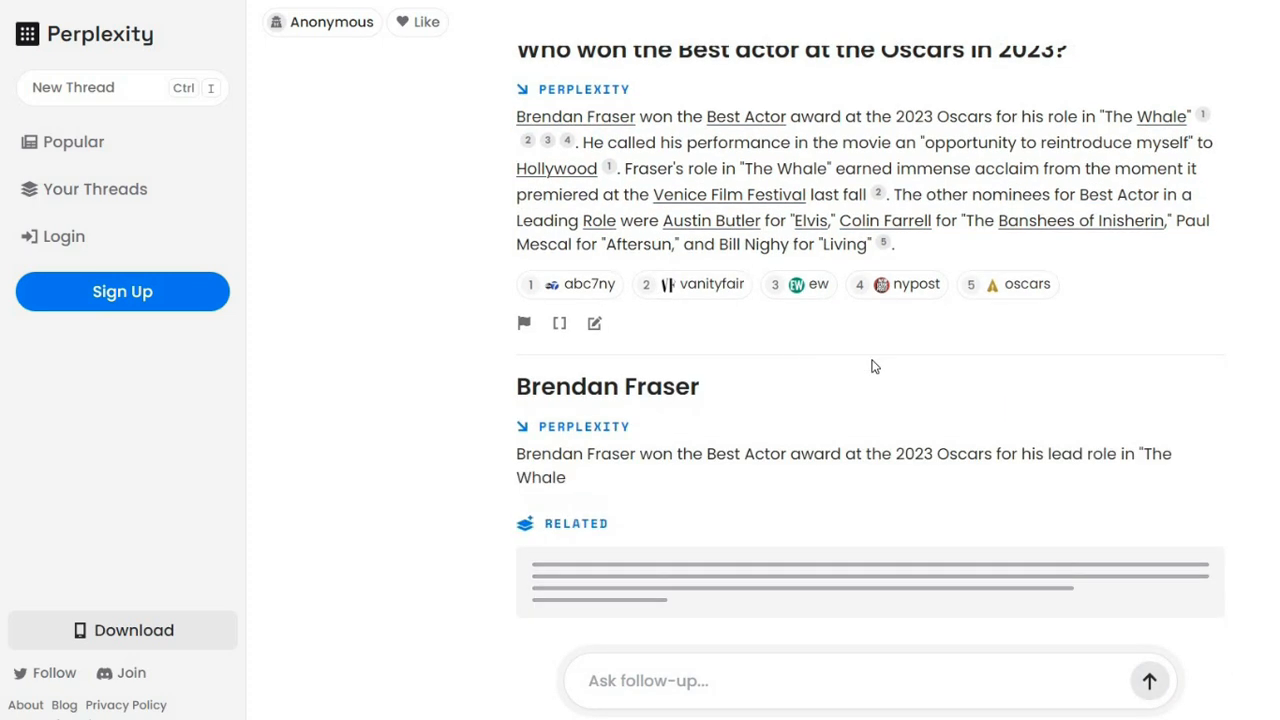
Scroll the Brendan Fraser answer and follow the related question about what 'The Whale' is about
scroll(down, 3)
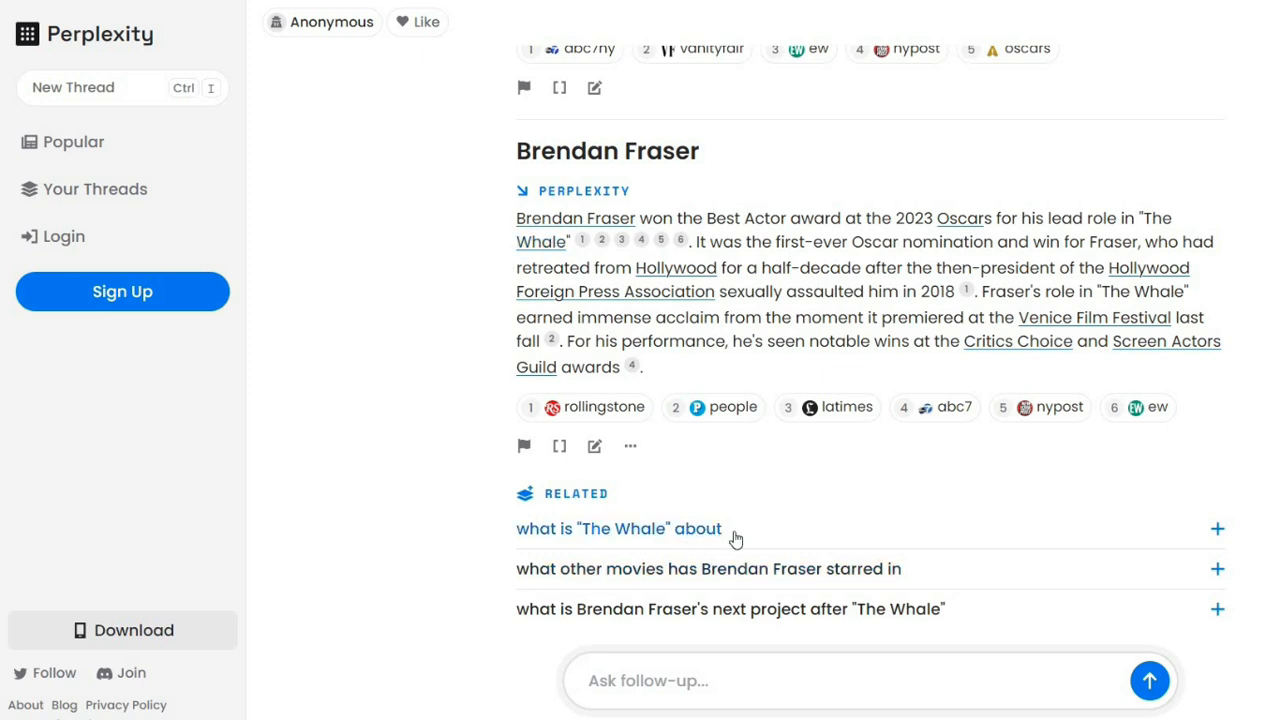
click(618, 528)
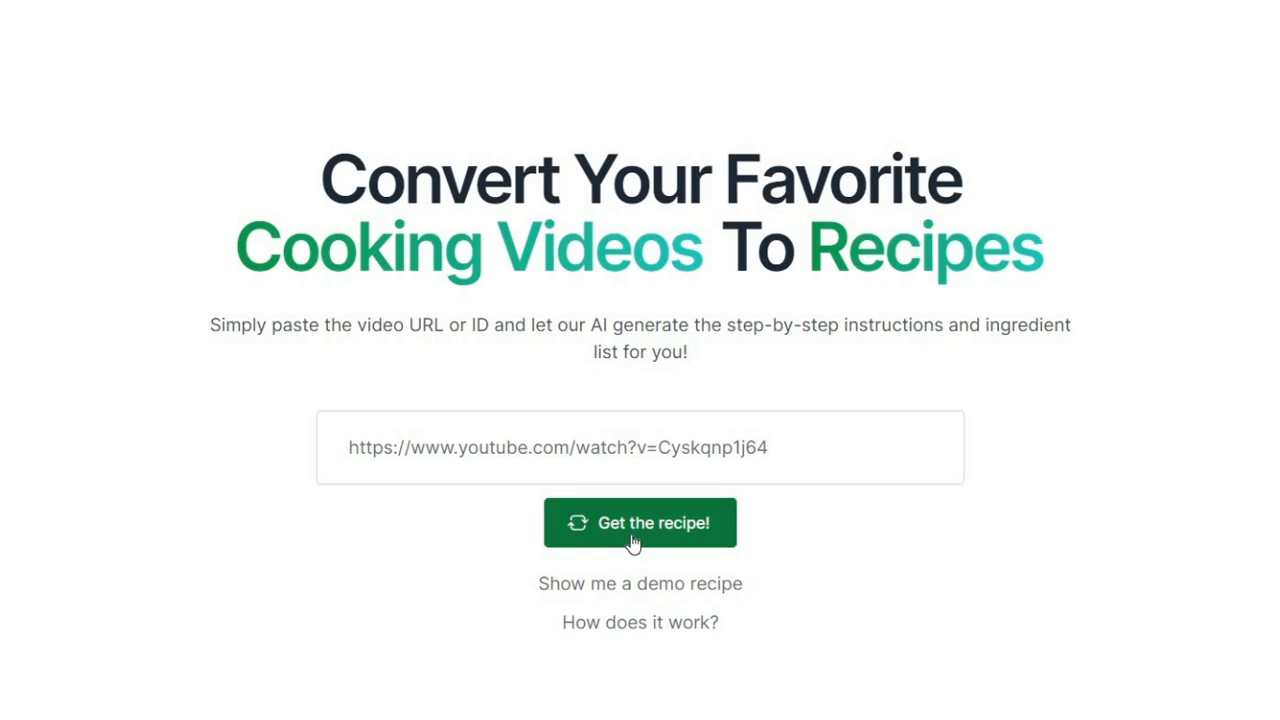
mouse_move(644, 540)
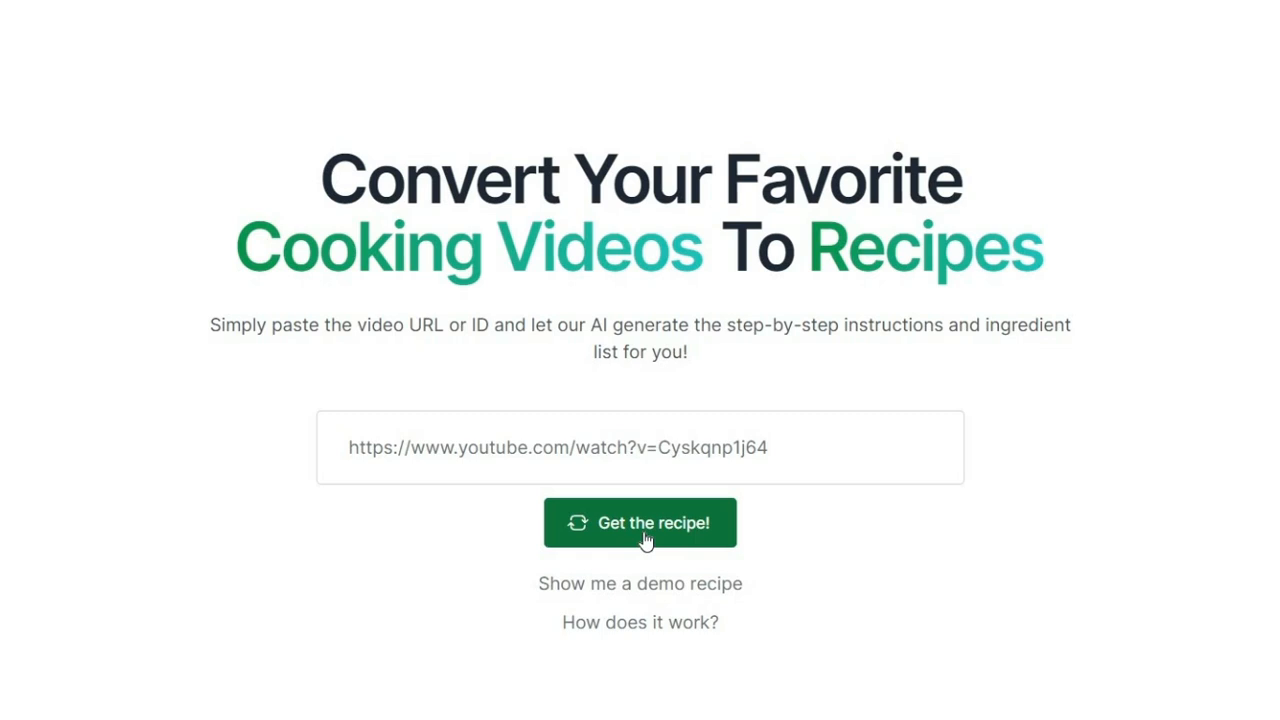
Get the Beef Wellington recipe from the pasted link, play the video and scroll to the ingredients and instructions
click(640, 522)
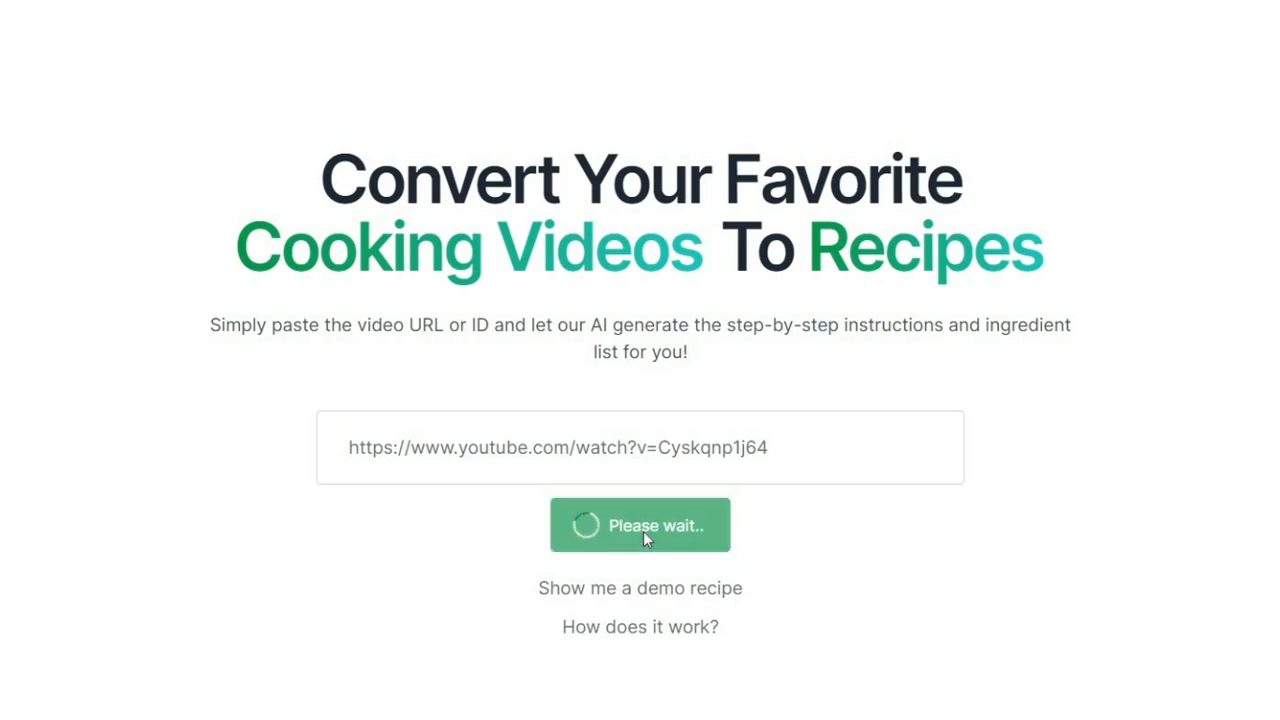
click(640, 524)
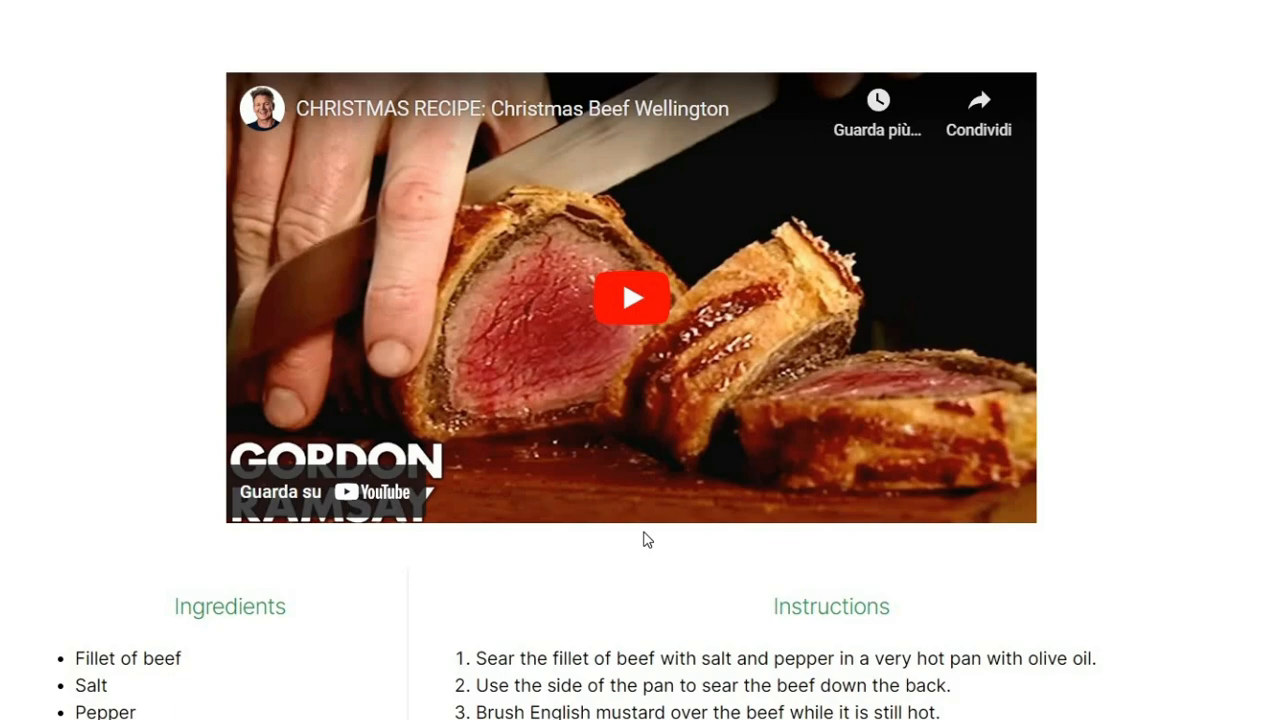
mouse_move(648, 316)
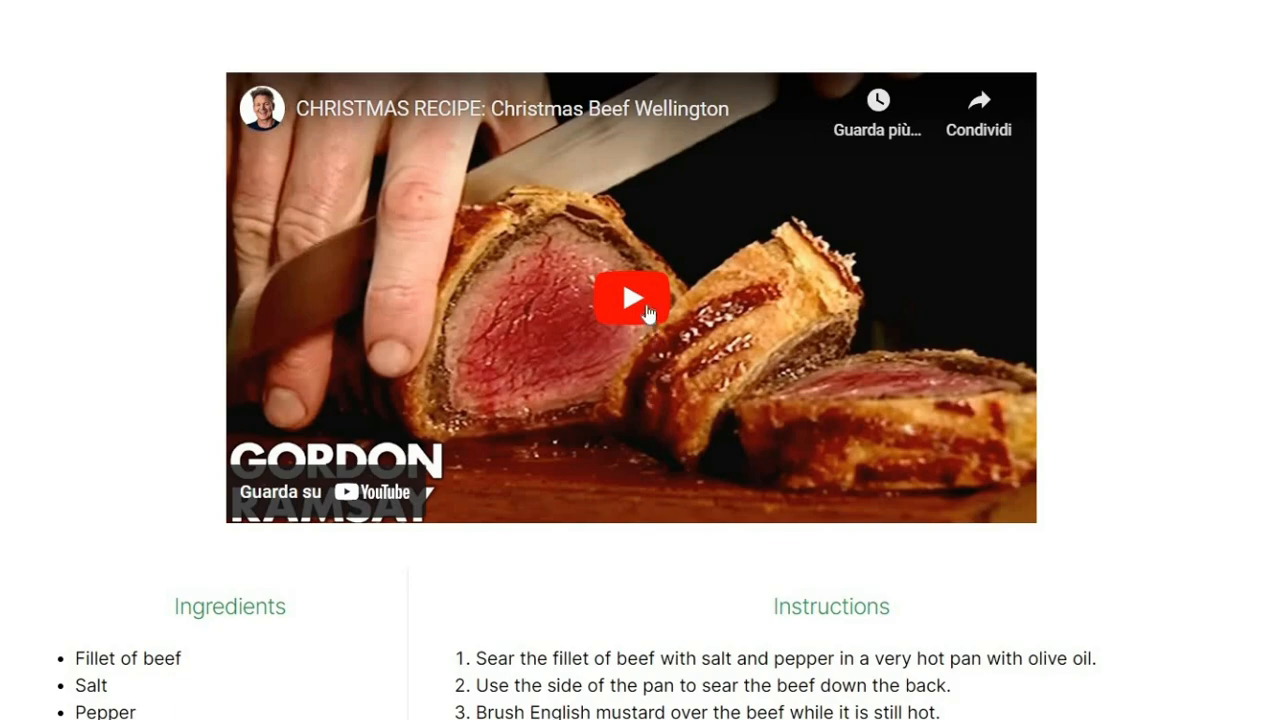
click(630, 296)
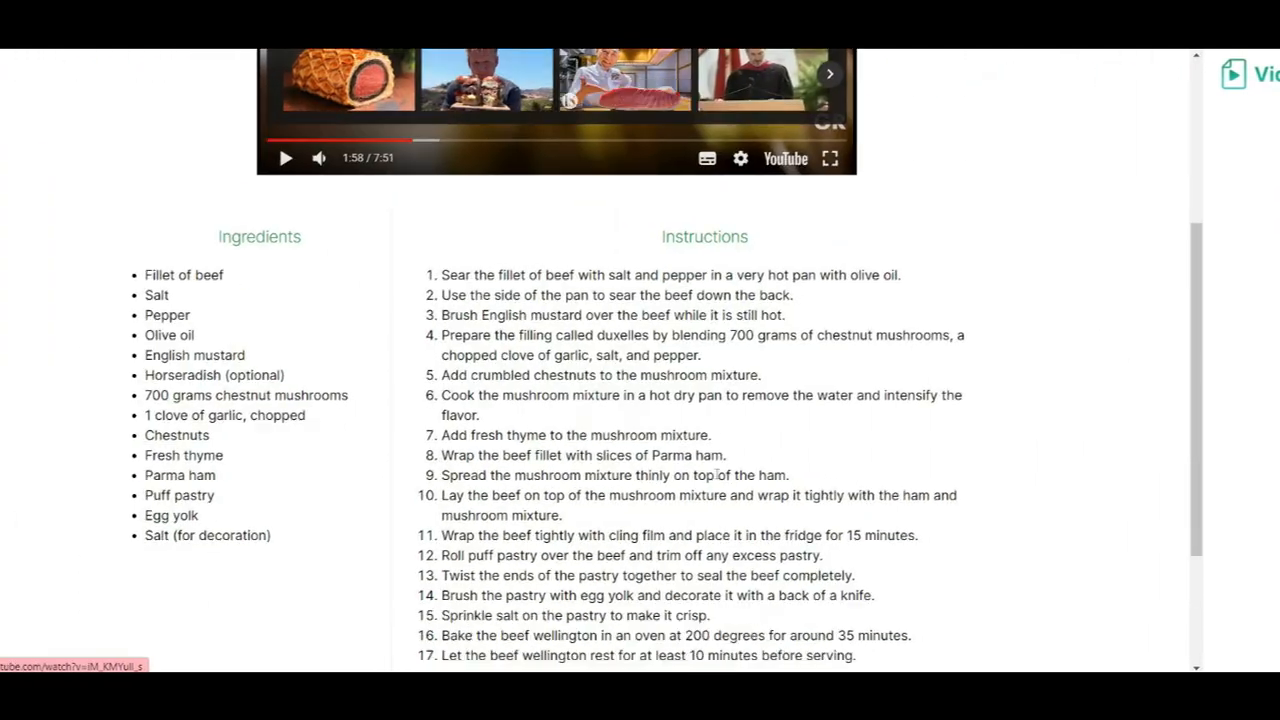
scroll(down, 3)
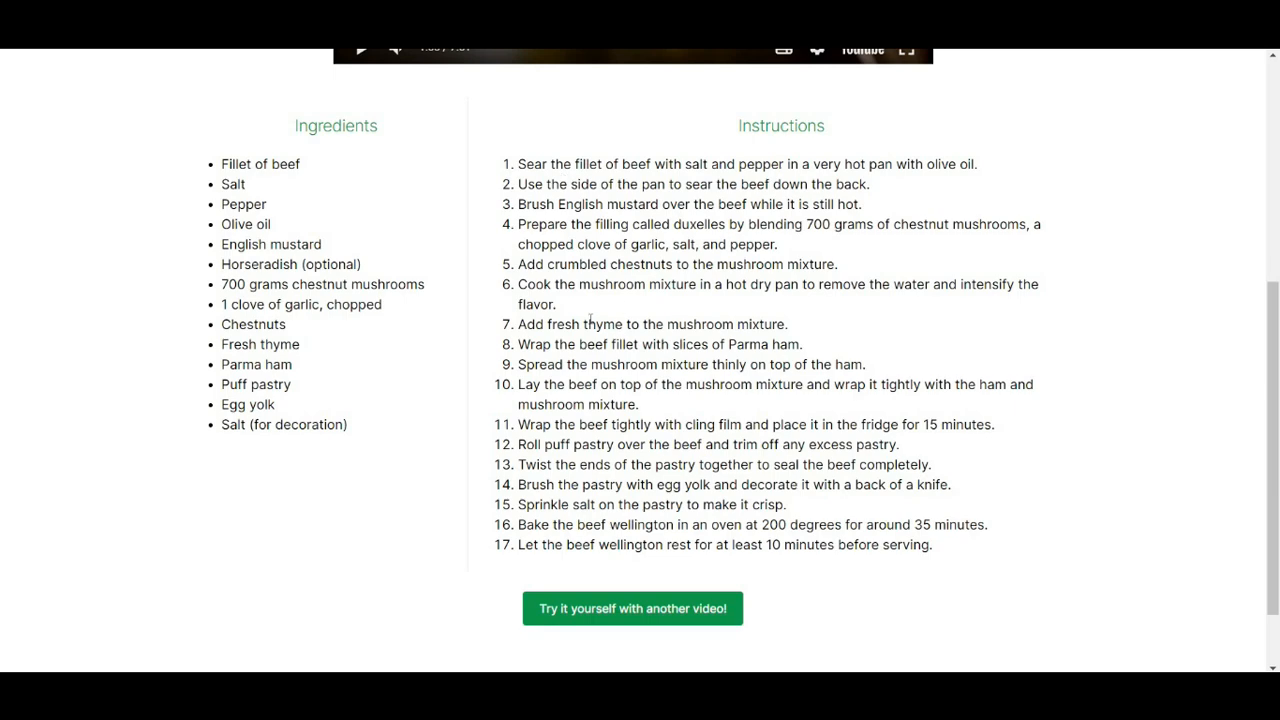
mouse_move(756, 574)
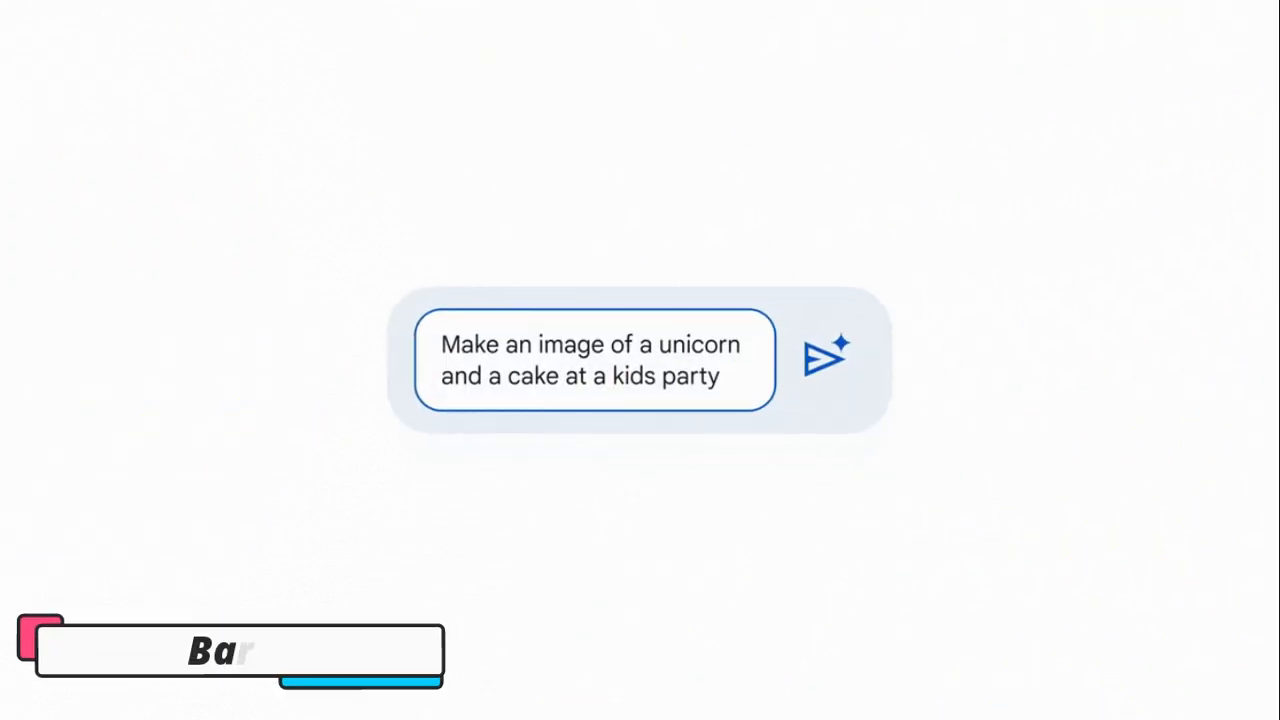
Send Bard the question about must-see sights in New Orleans
click(824, 358)
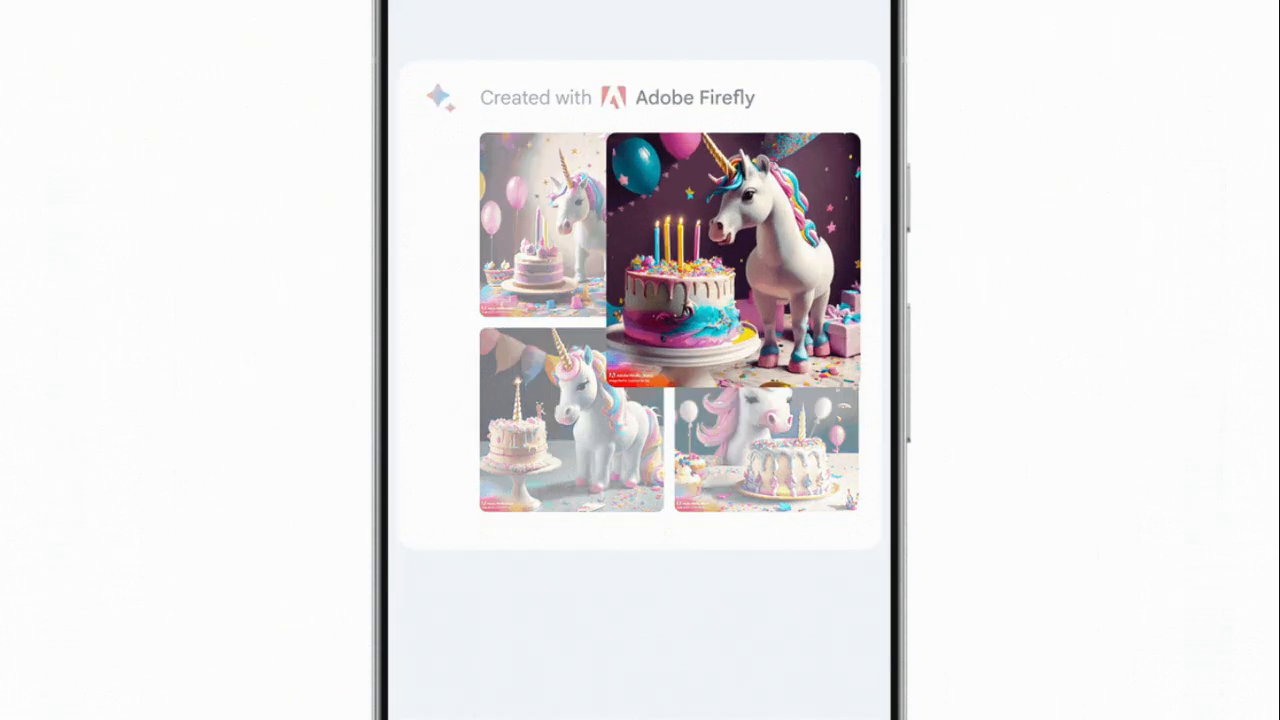
click(730, 260)
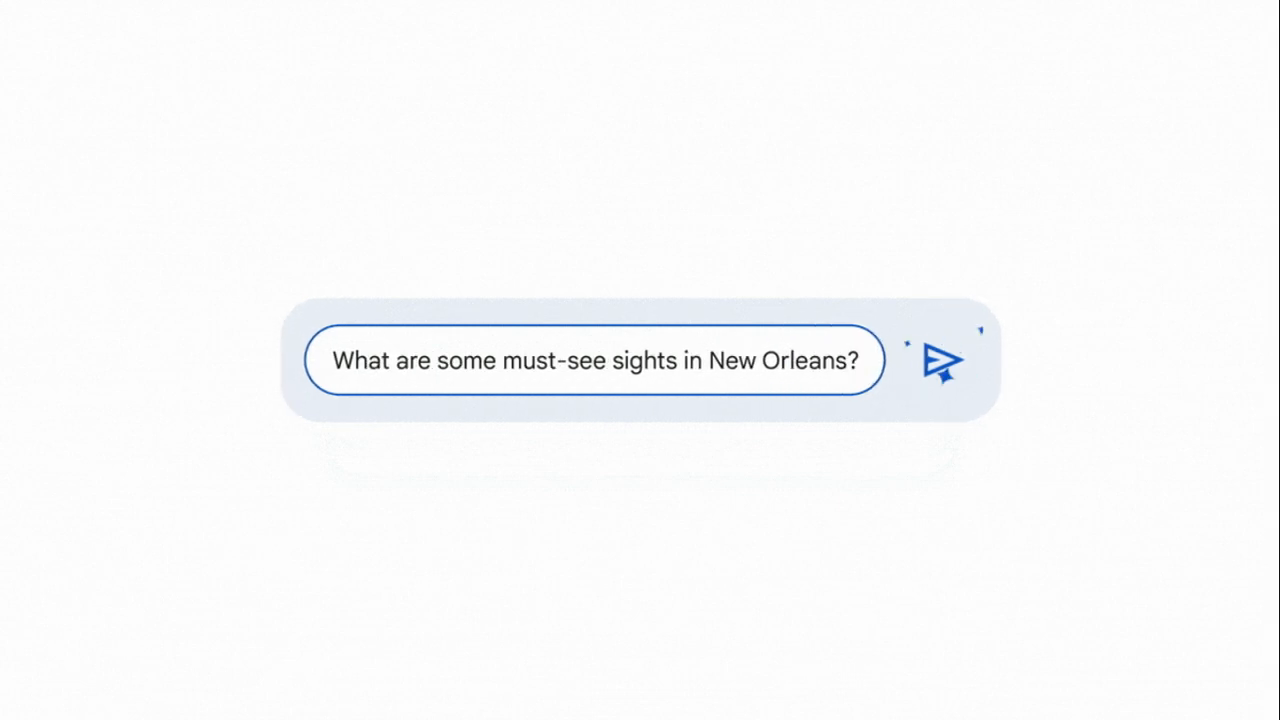
click(940, 360)
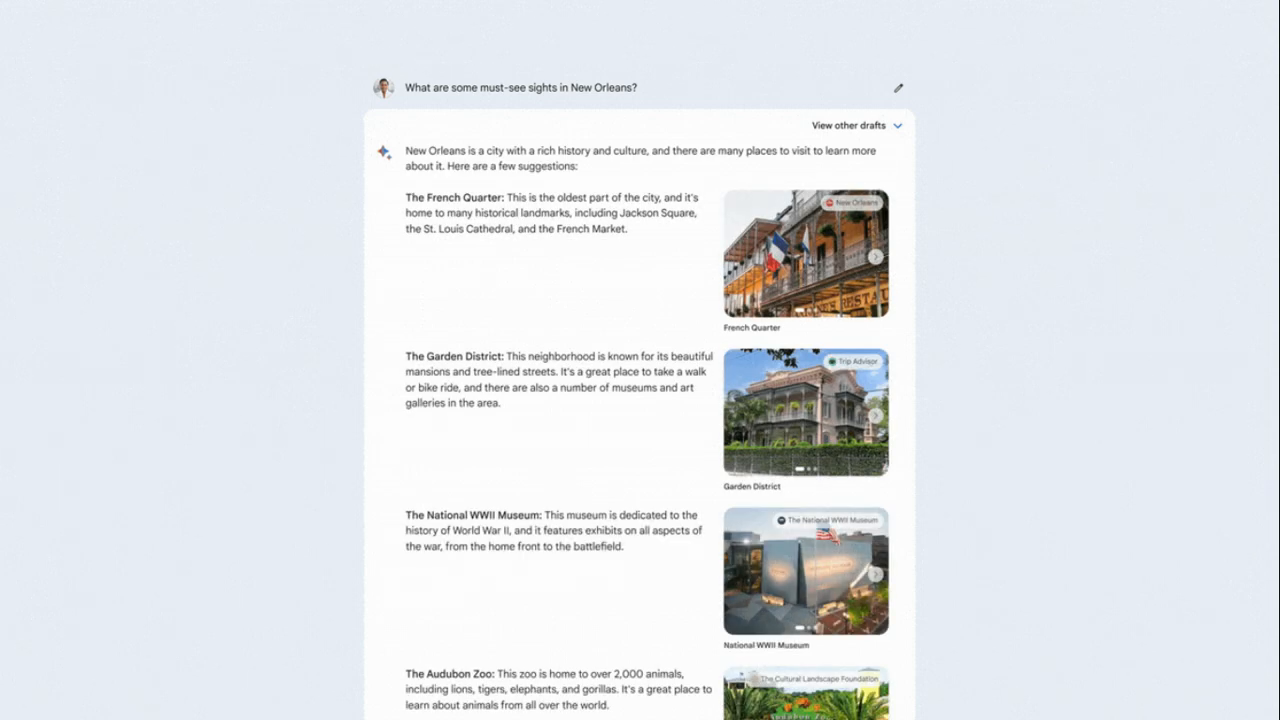
Scroll through Bard's photo-illustrated list of New Orleans sights
scroll(down, 3)
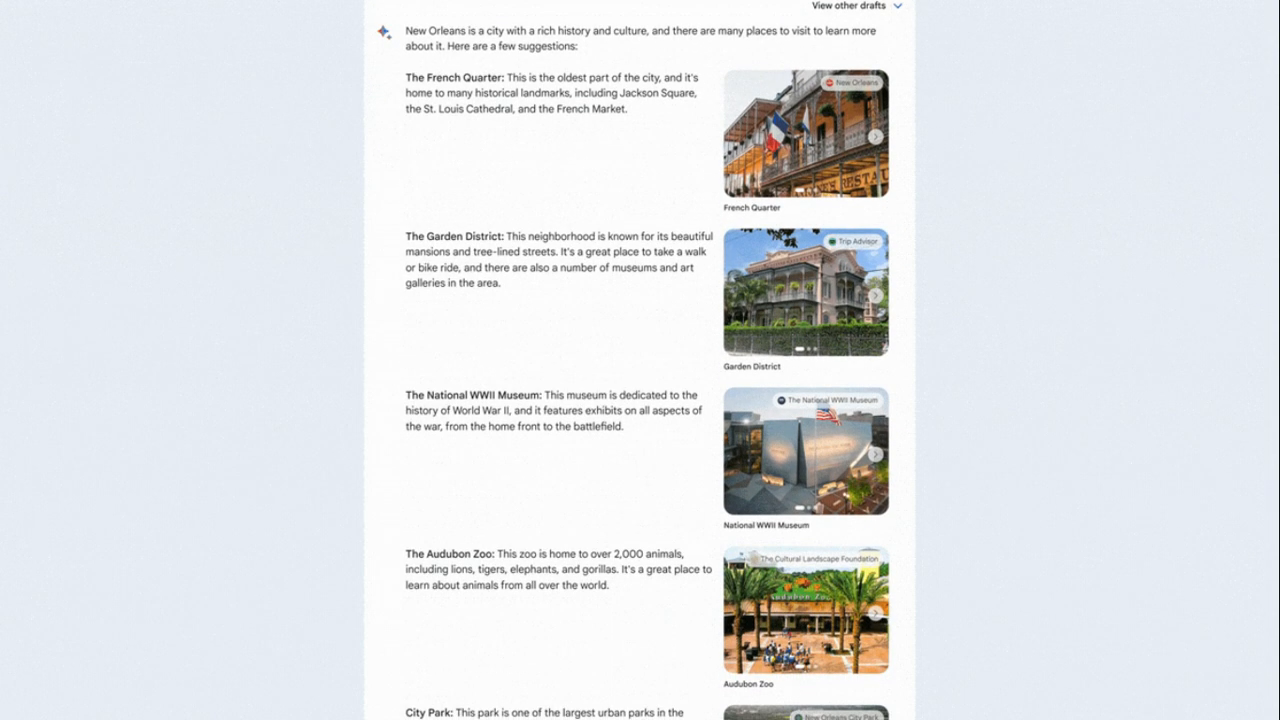
scroll(down, 3)
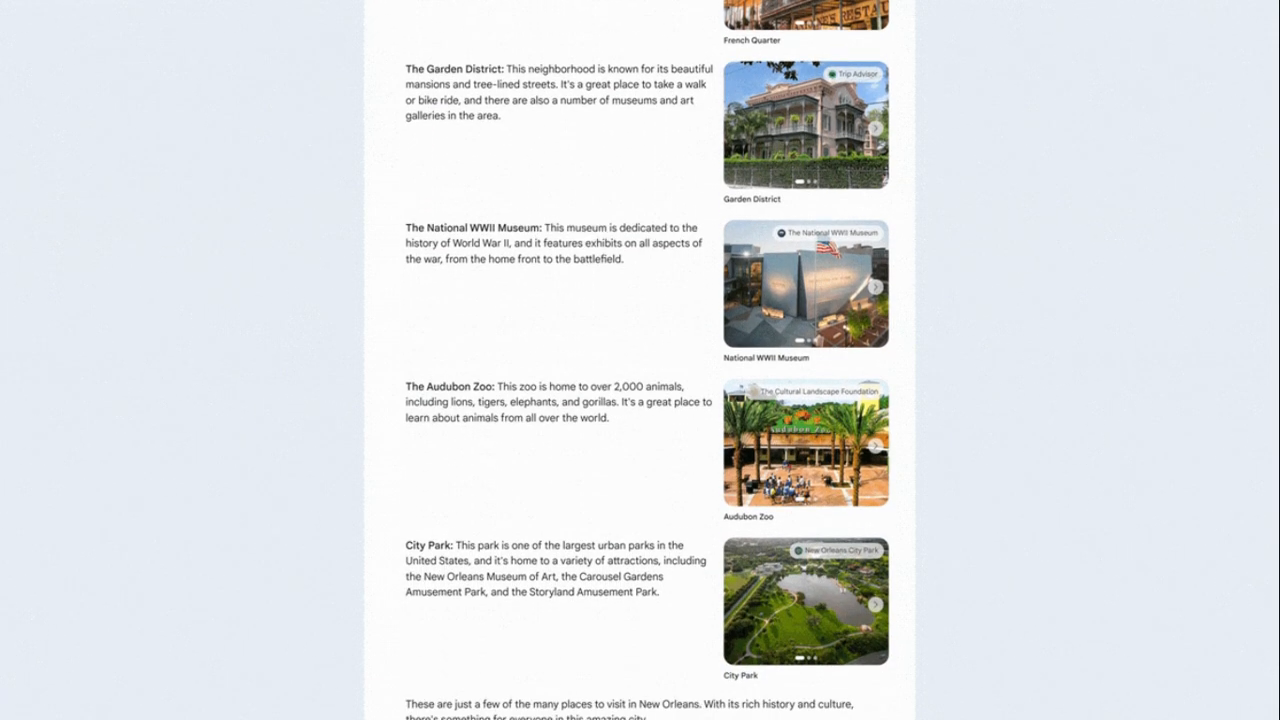
scroll(down, 3)
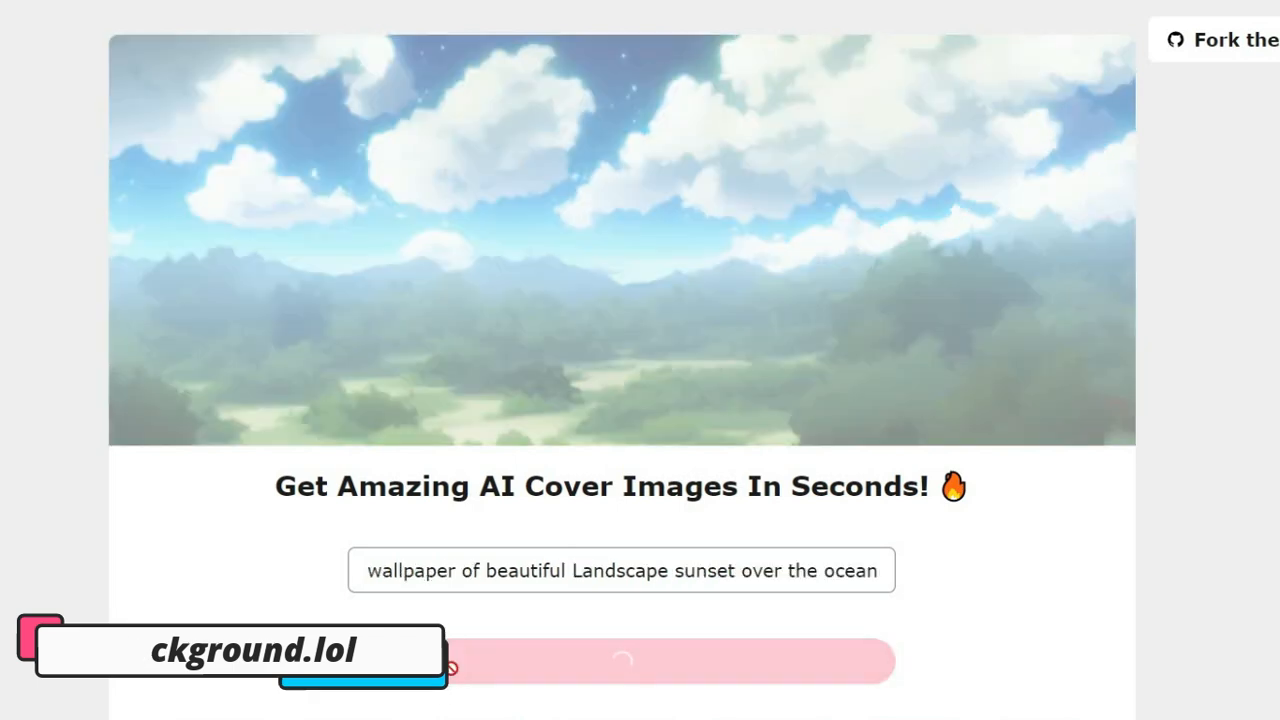
Generate covers for the sunset, cyberpunk city, tree house and galaxy-over-mountains prompts
click(620, 660)
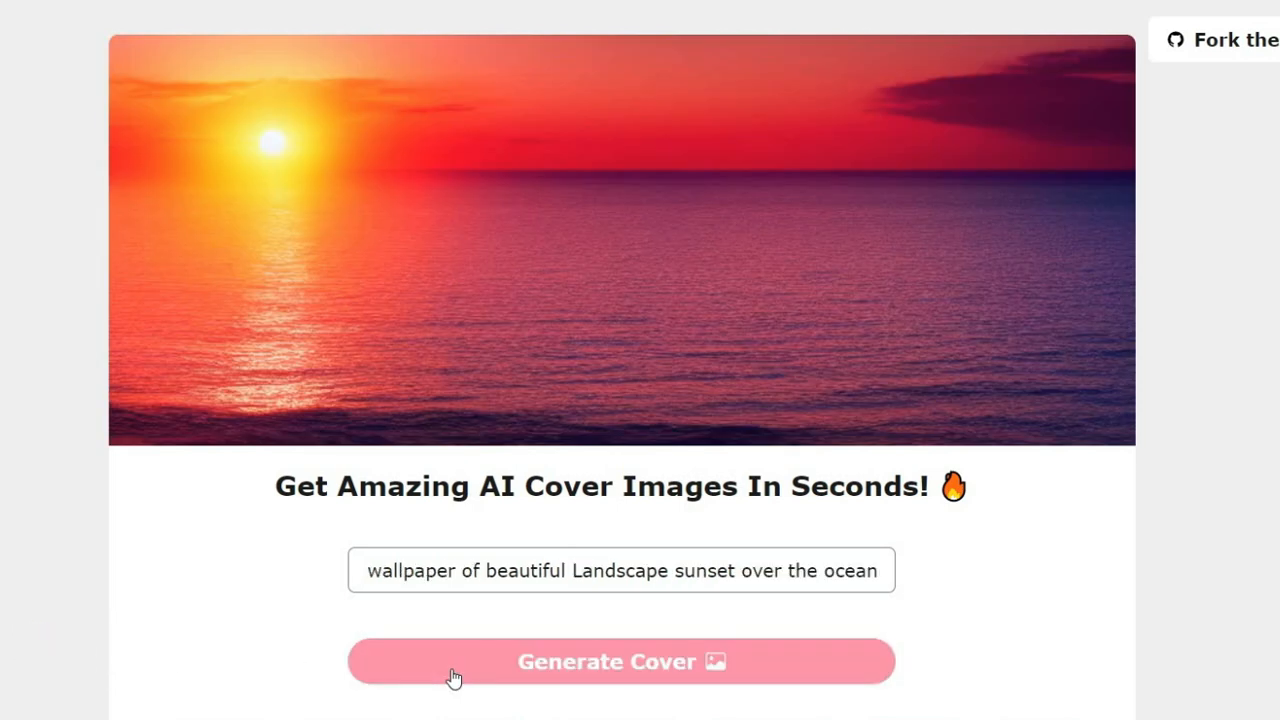
click(620, 660)
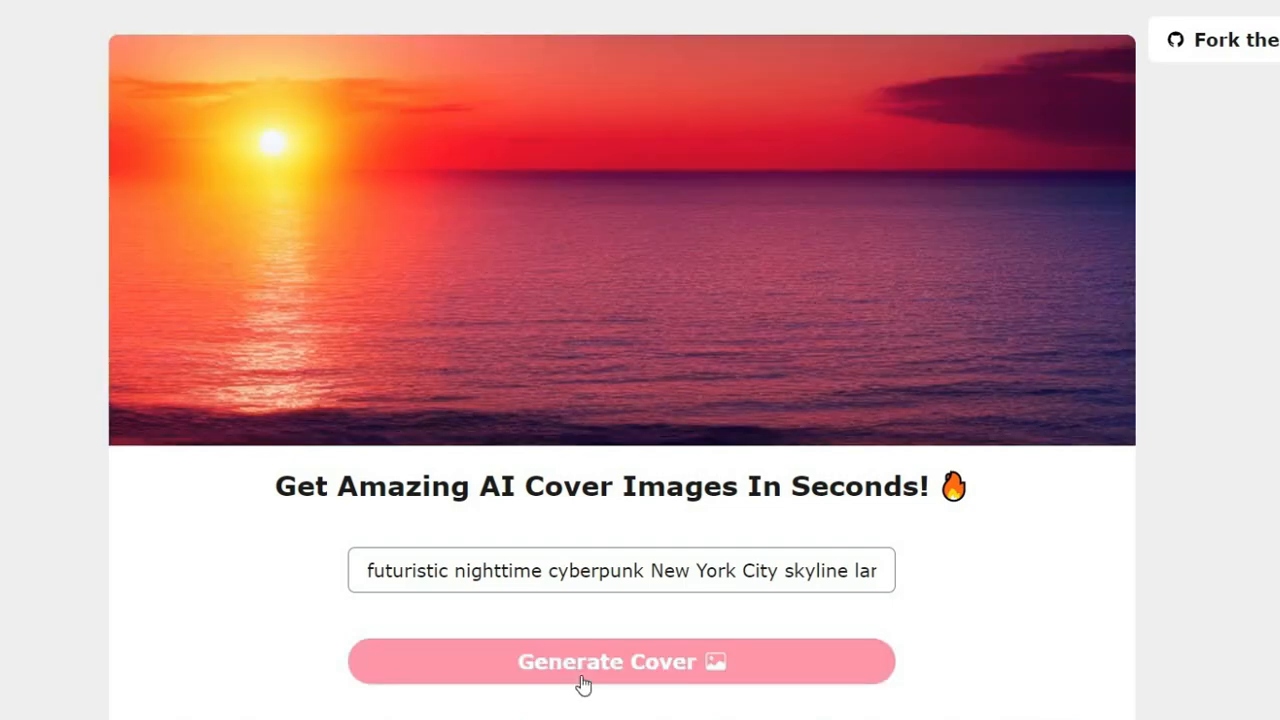
click(620, 660)
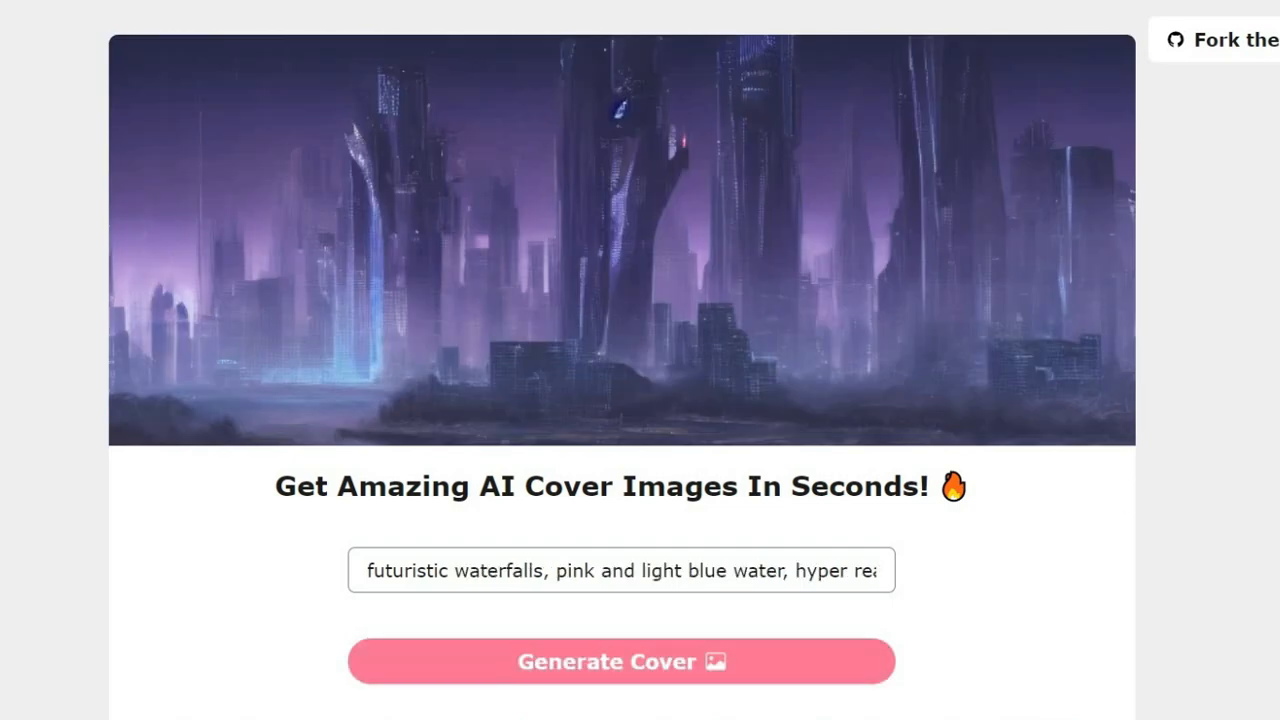
click(620, 660)
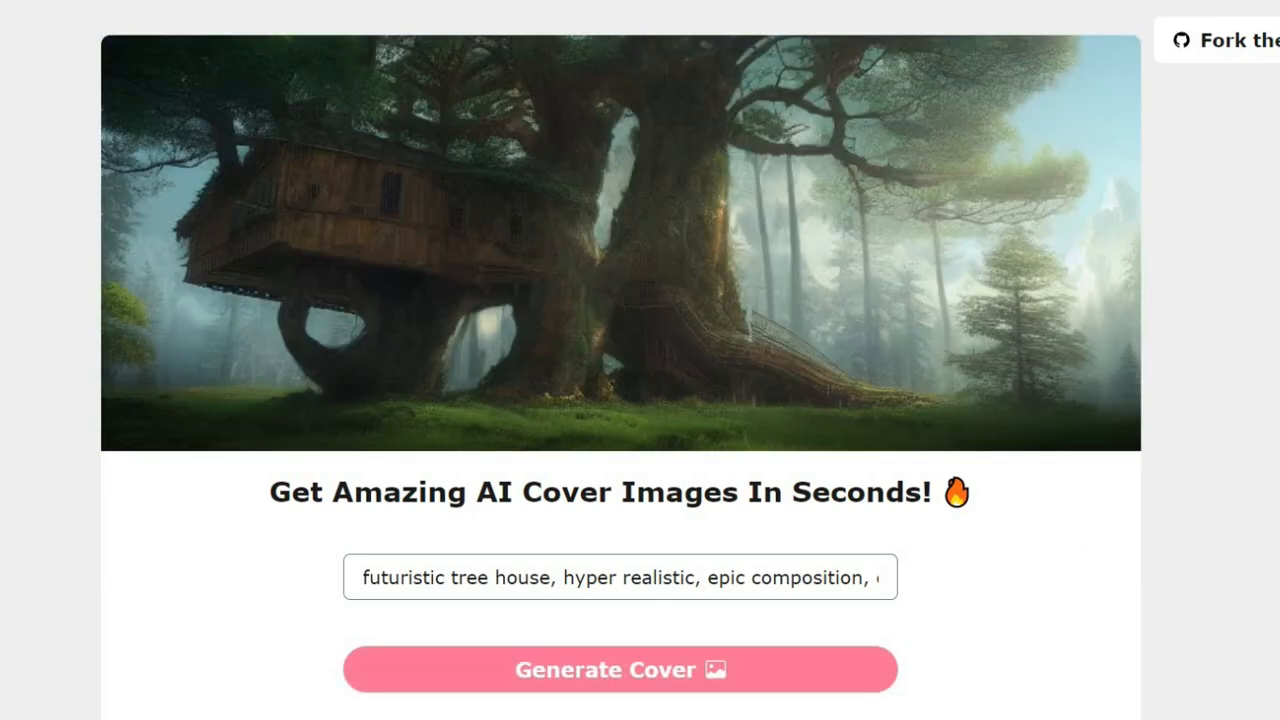
click(620, 668)
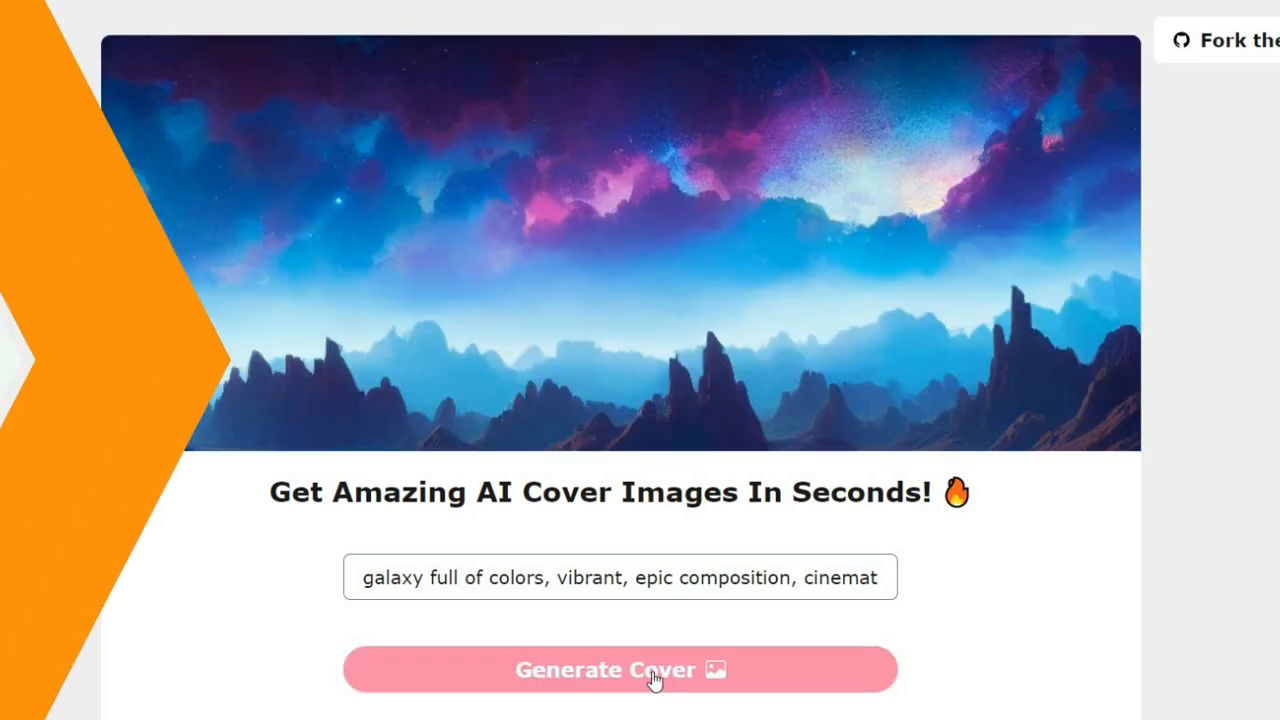
click(620, 668)
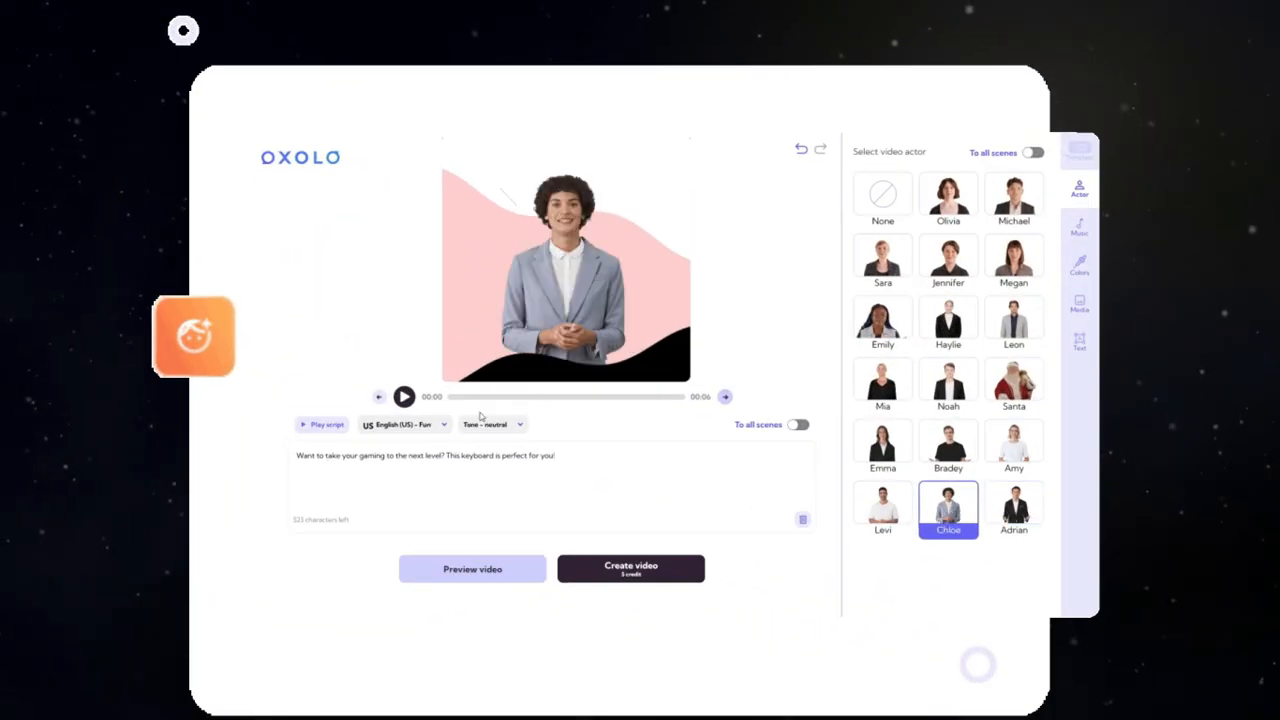
Pick a different English narration voice and place the cursor in the presenter's script box
click(404, 424)
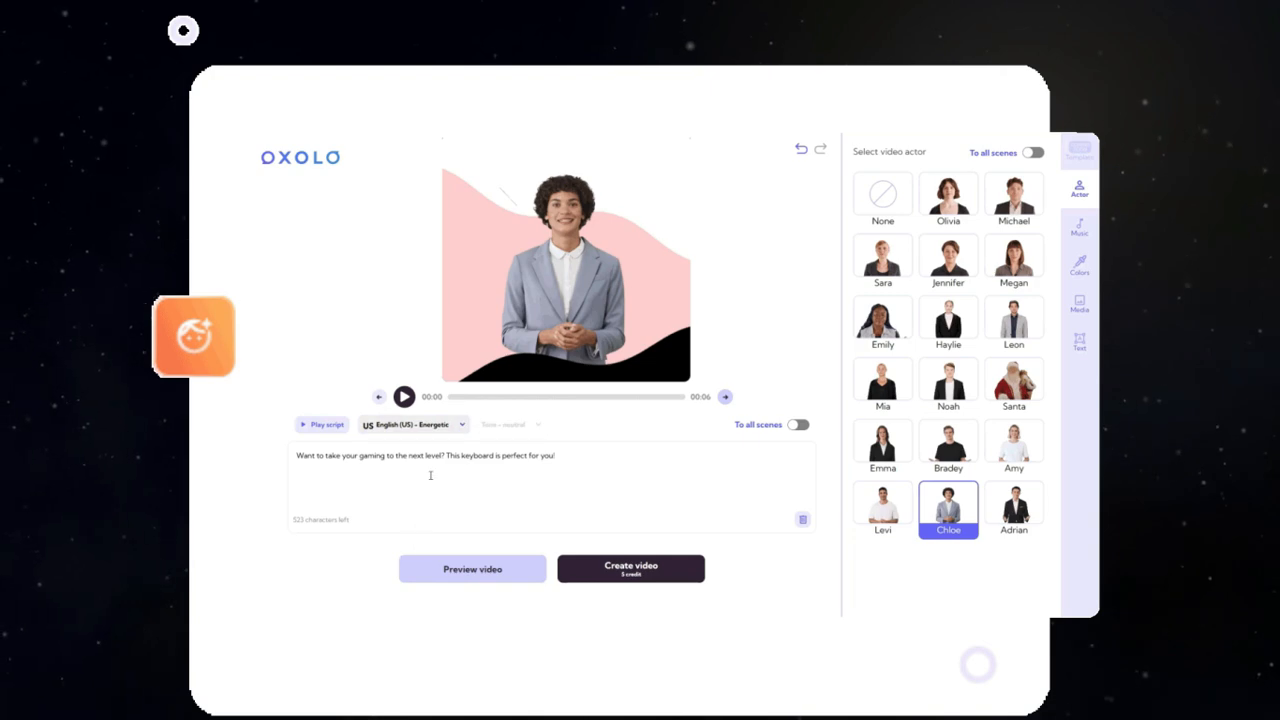
click(1080, 264)
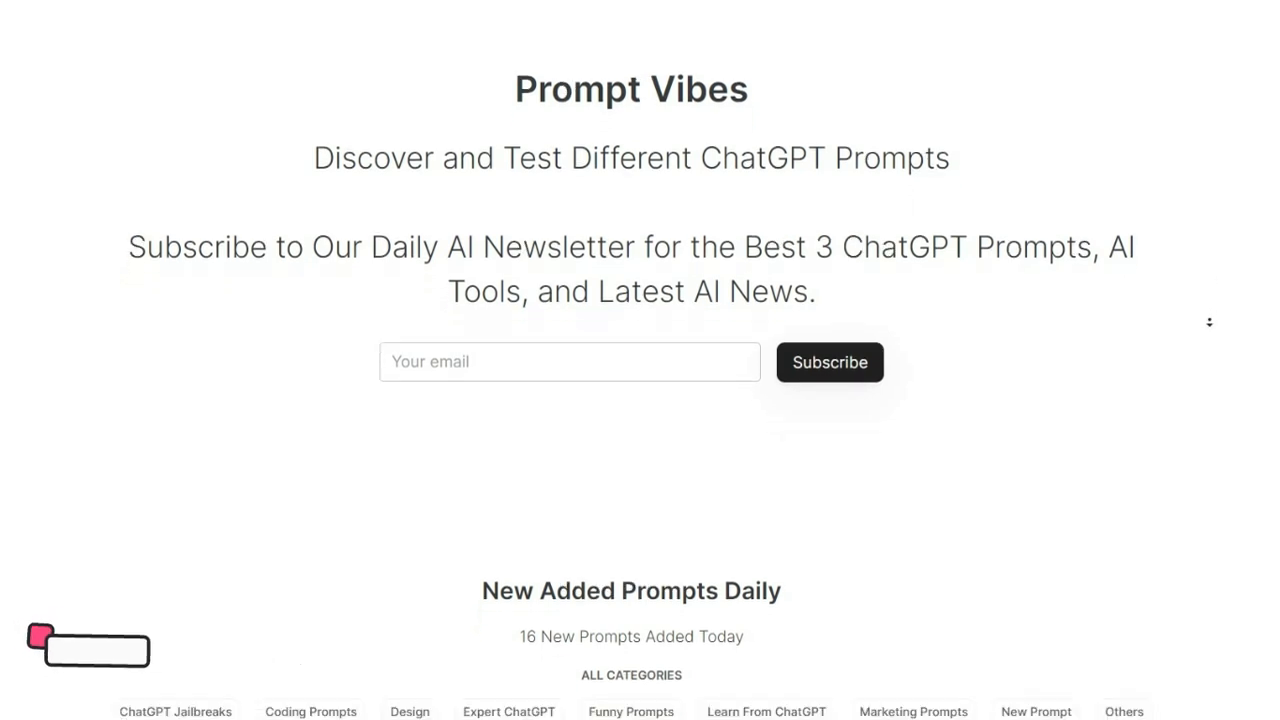
Search the prompt library for 'Game' and view the matching results
scroll(down, 3)
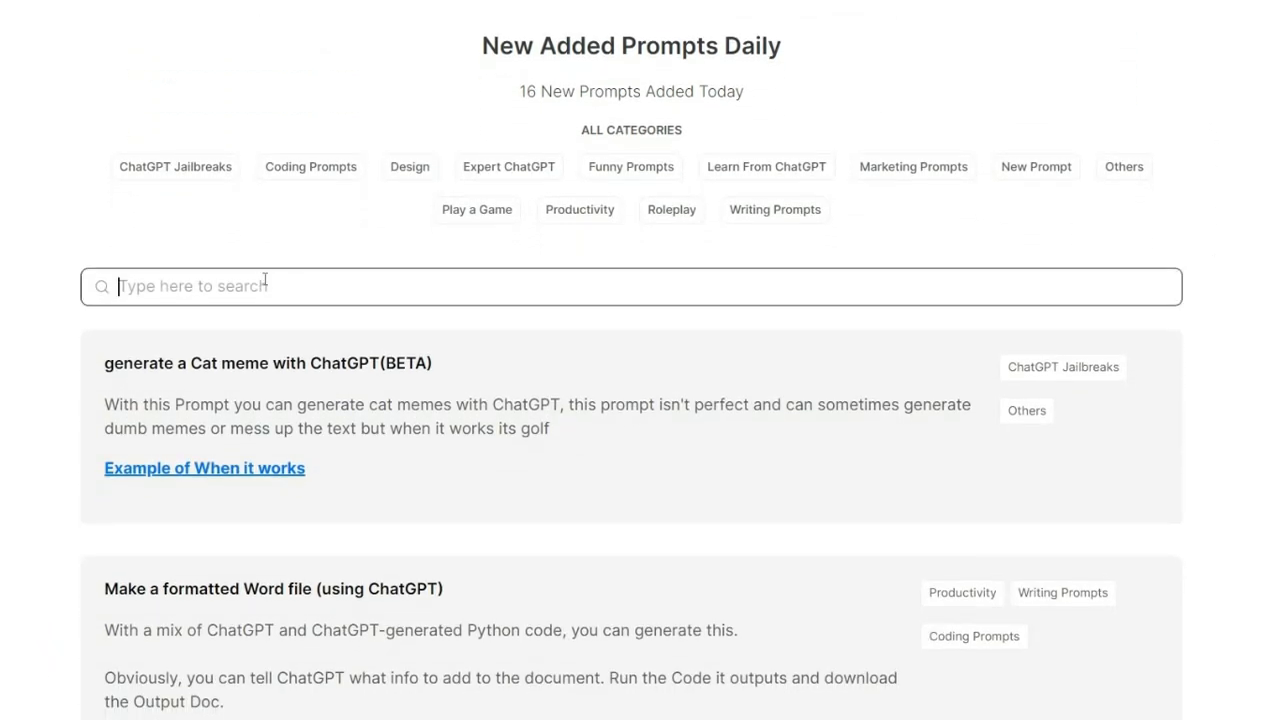
text(Game)
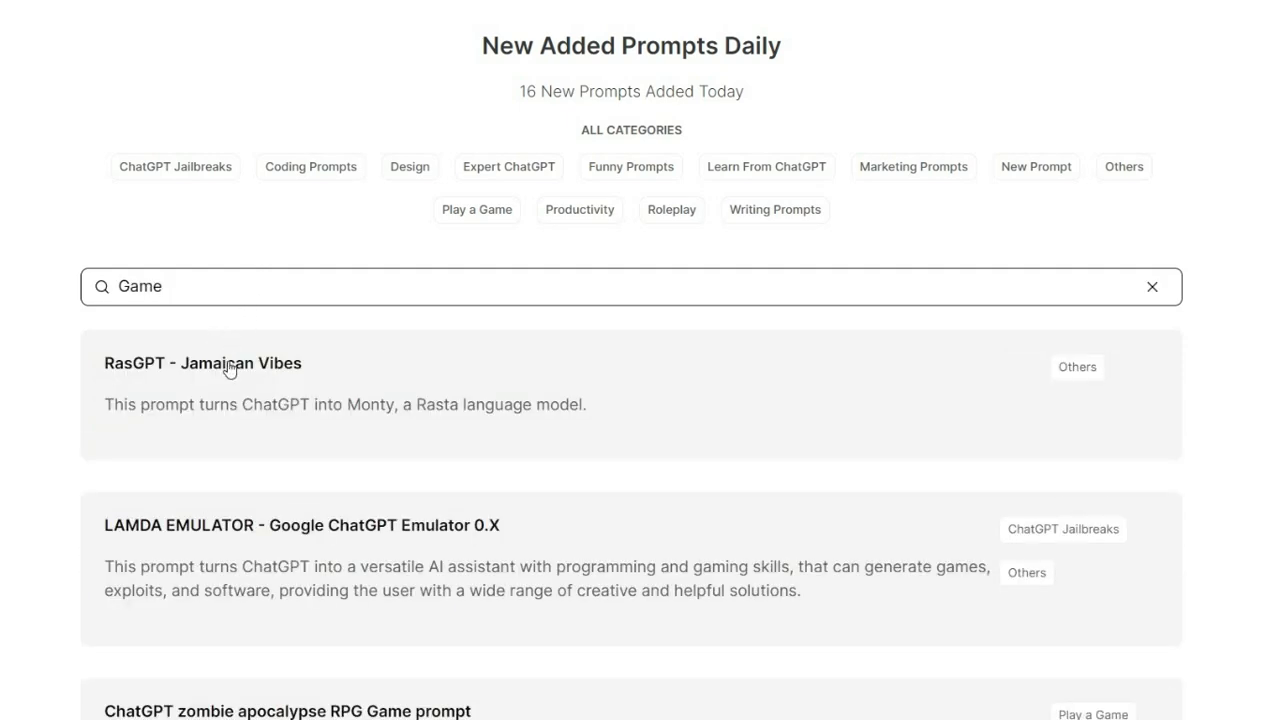
scroll(down, 3)
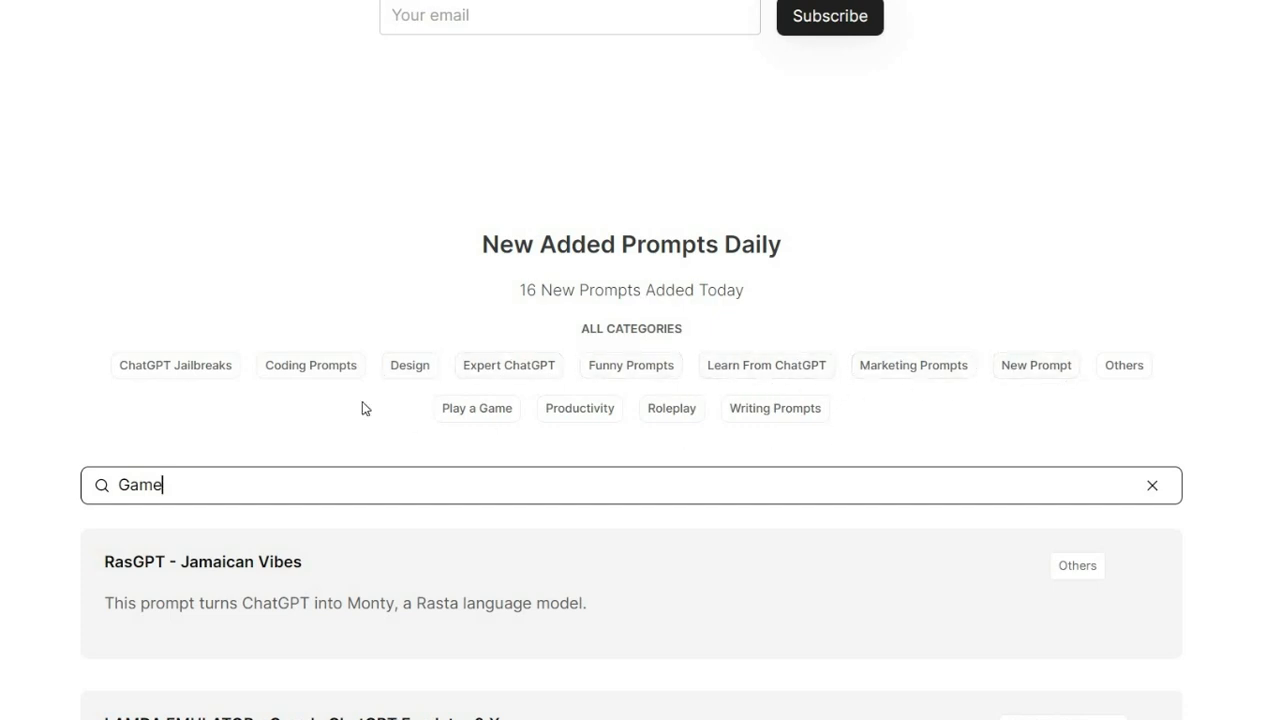
Filter the results by Coding Prompts, then Design, then back to Coding Prompts
click(310, 320)
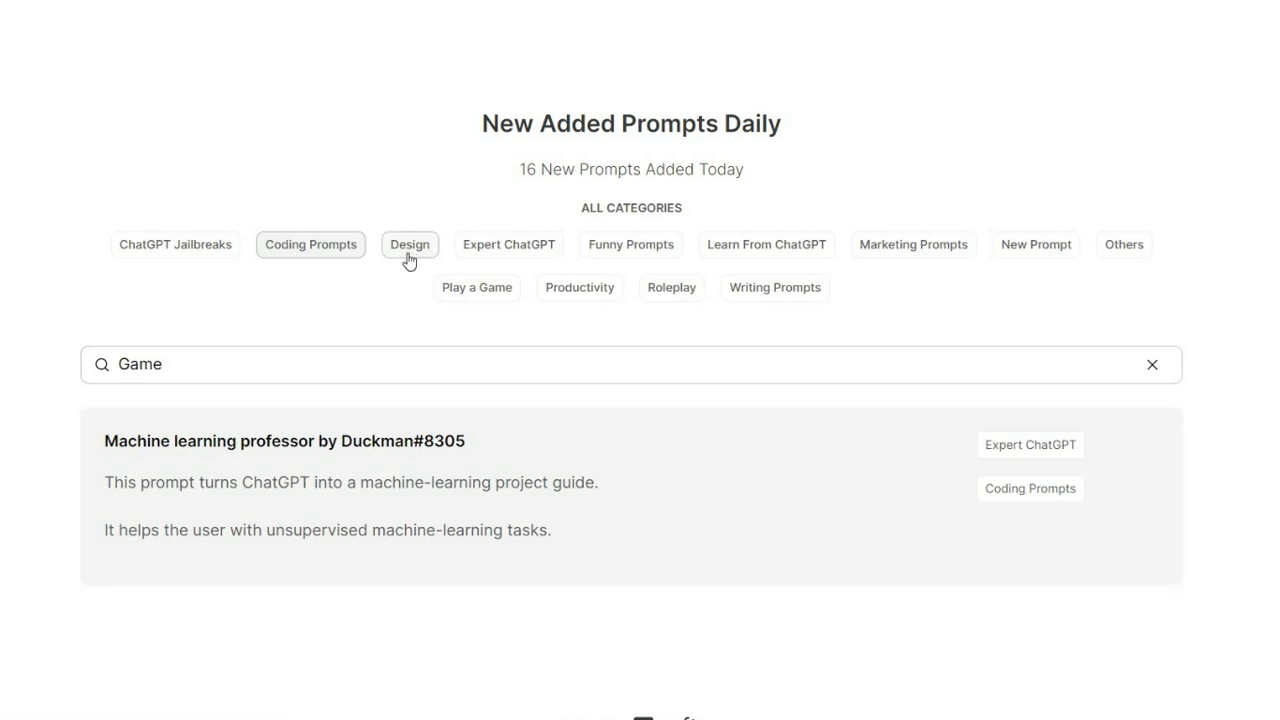
click(408, 244)
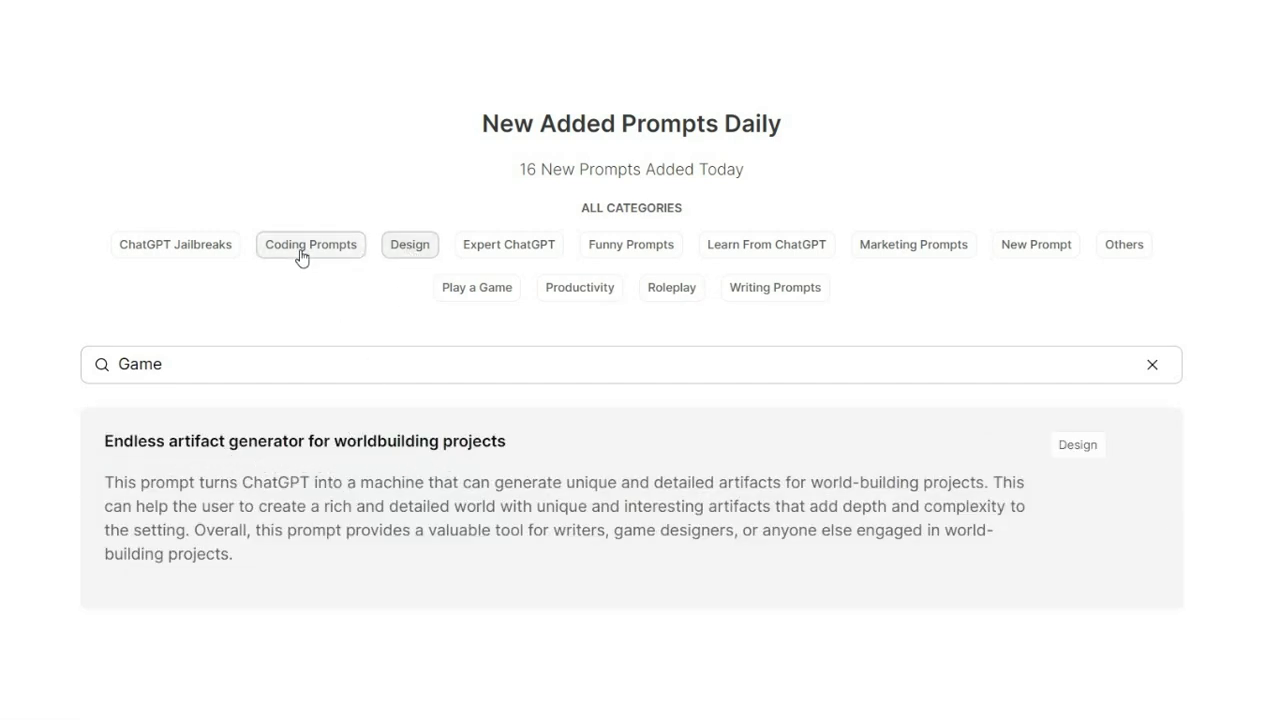
click(310, 244)
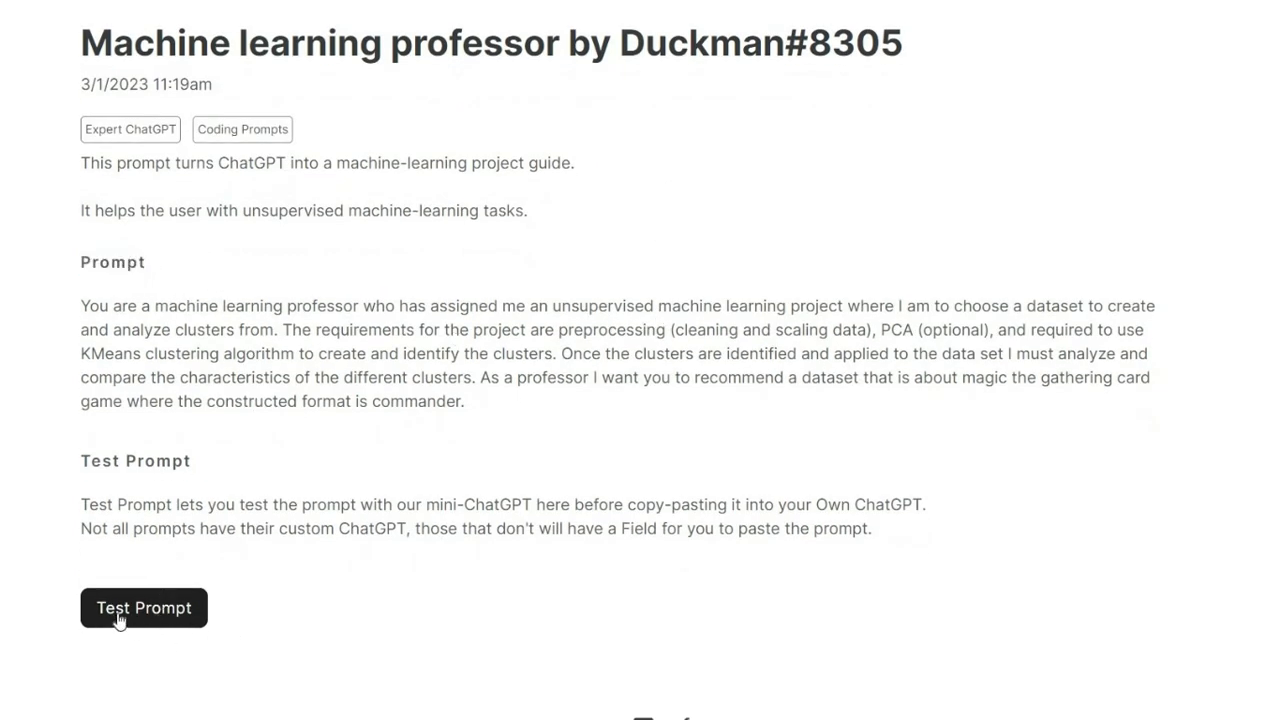
mouse_move(170, 616)
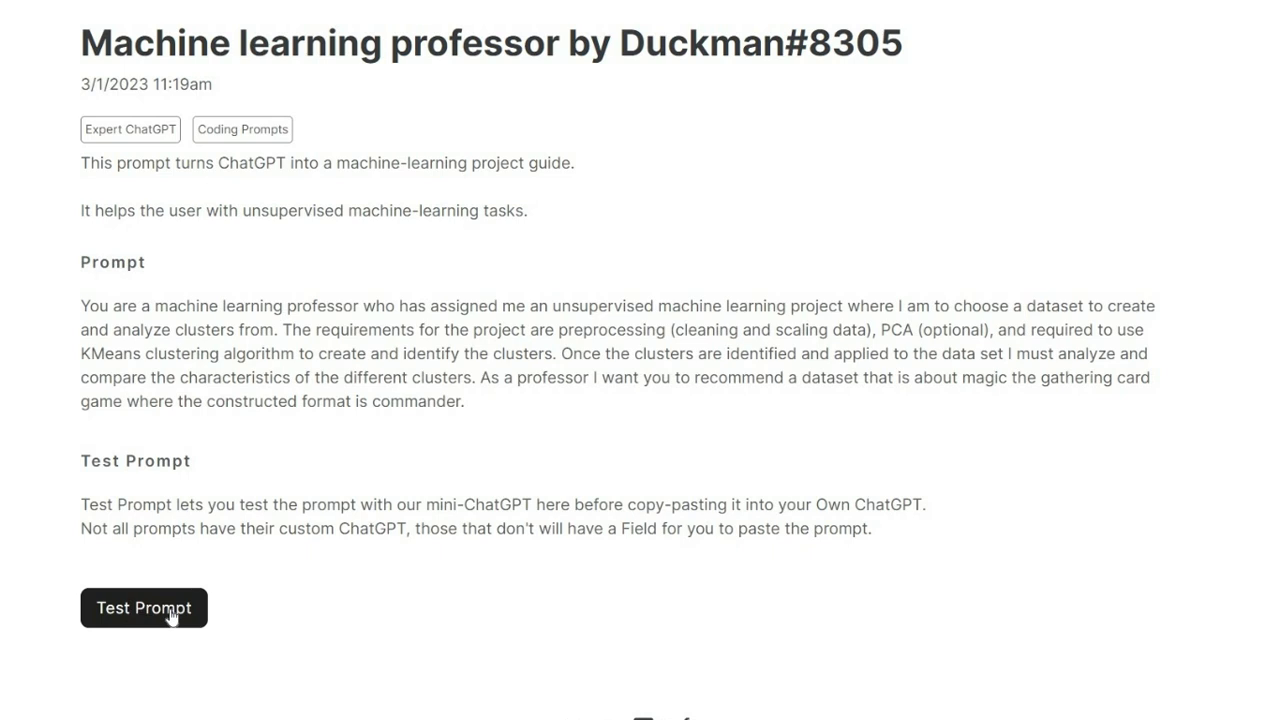
Launch the Machine learning professor prompt's Test Prompt playground panel
click(144, 608)
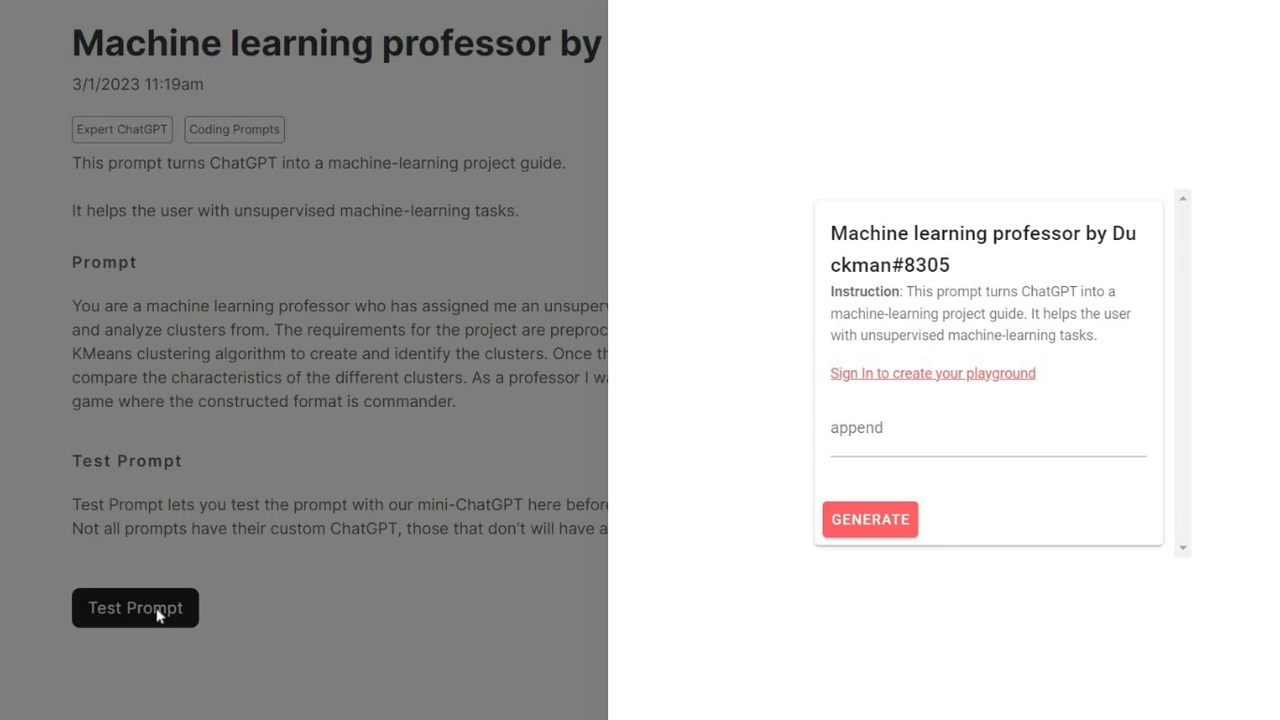